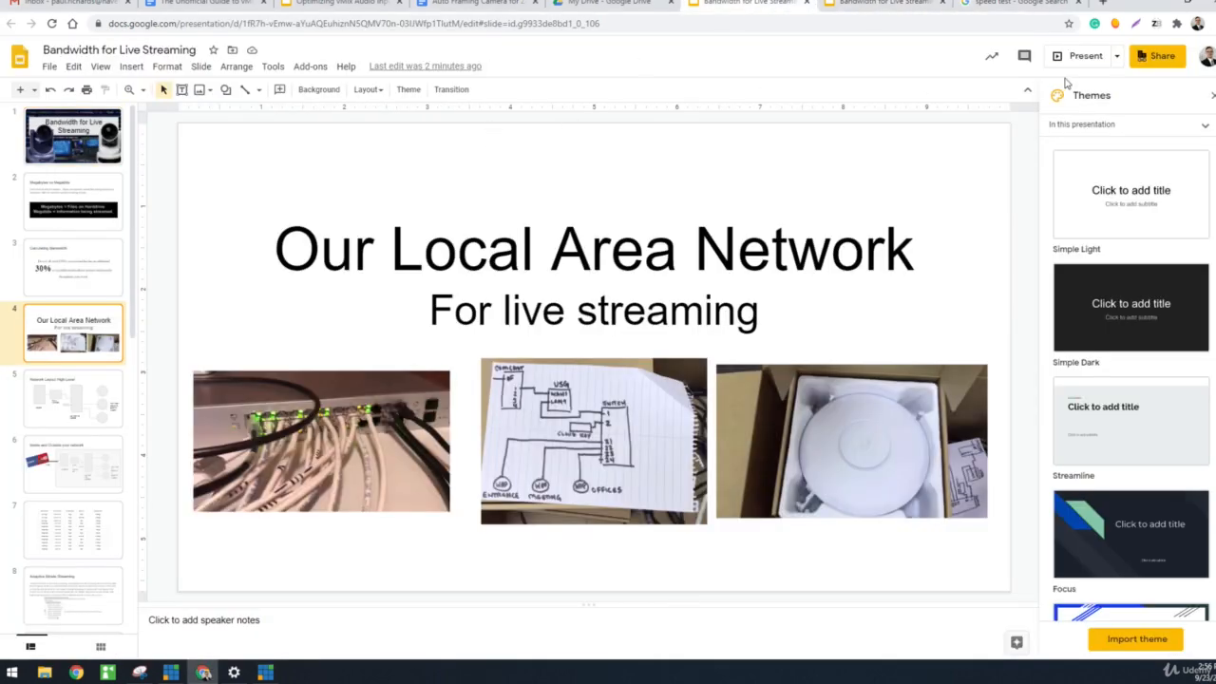
Present the Bandwidth for Live Streaming deck starting from slide 4.
left_click(1084, 56)
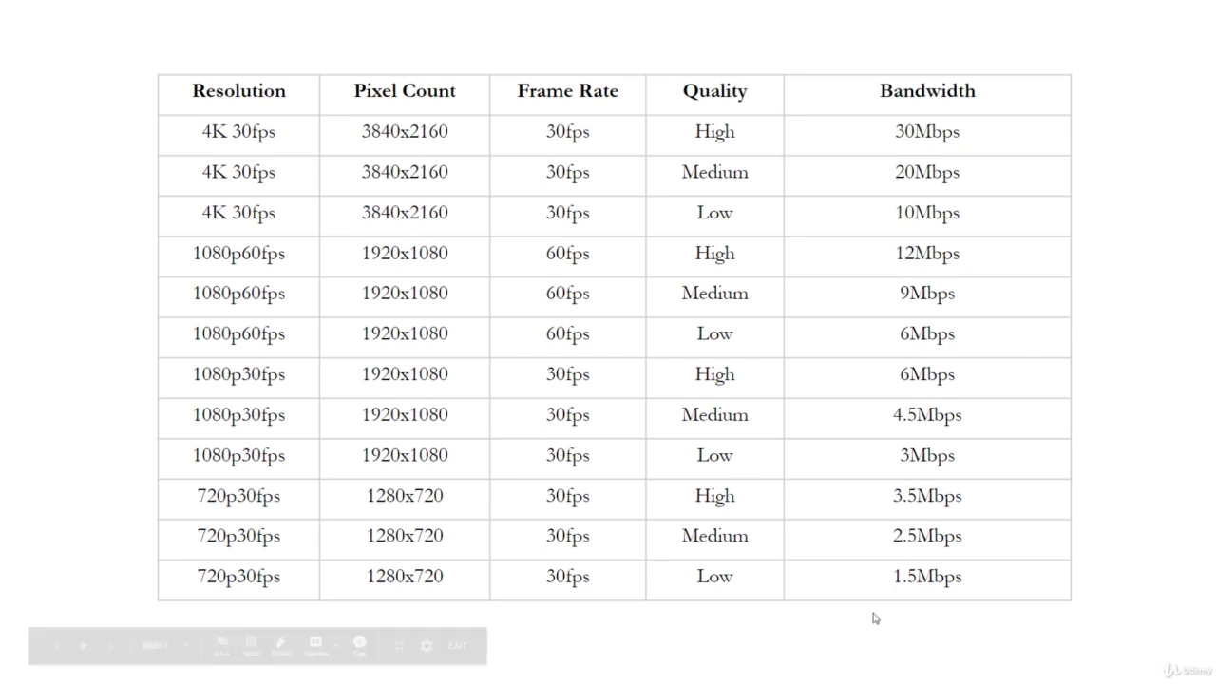
mouse_move(840, 620)
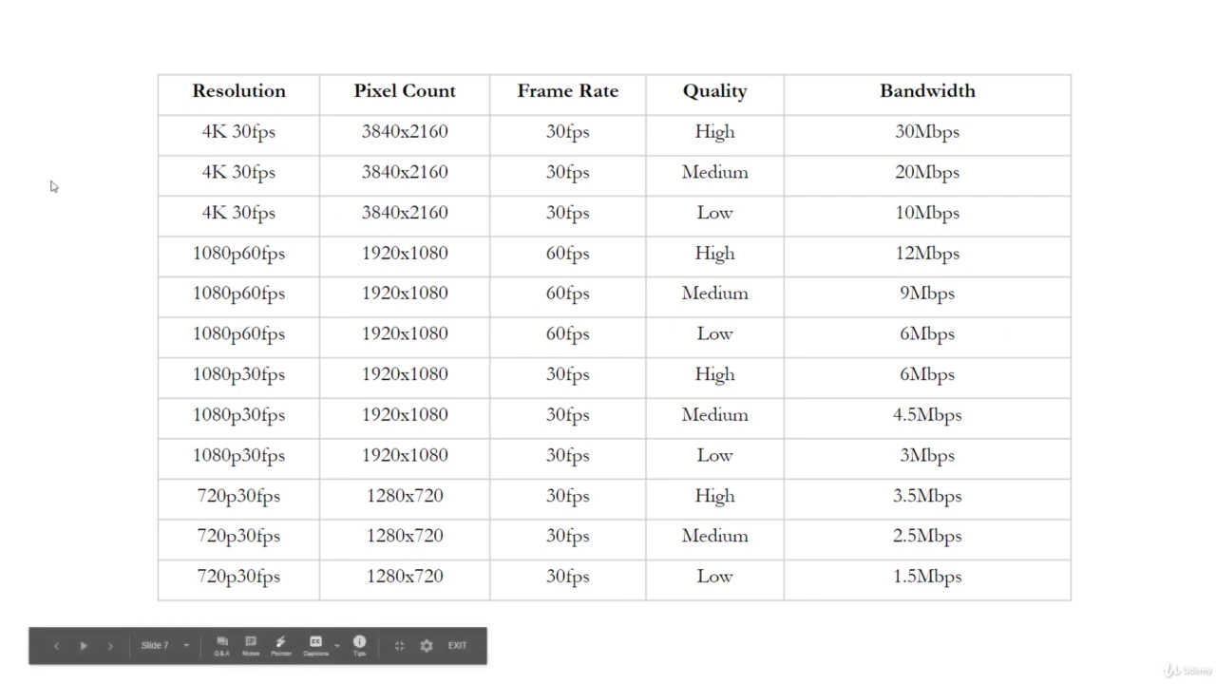
mouse_move(917, 140)
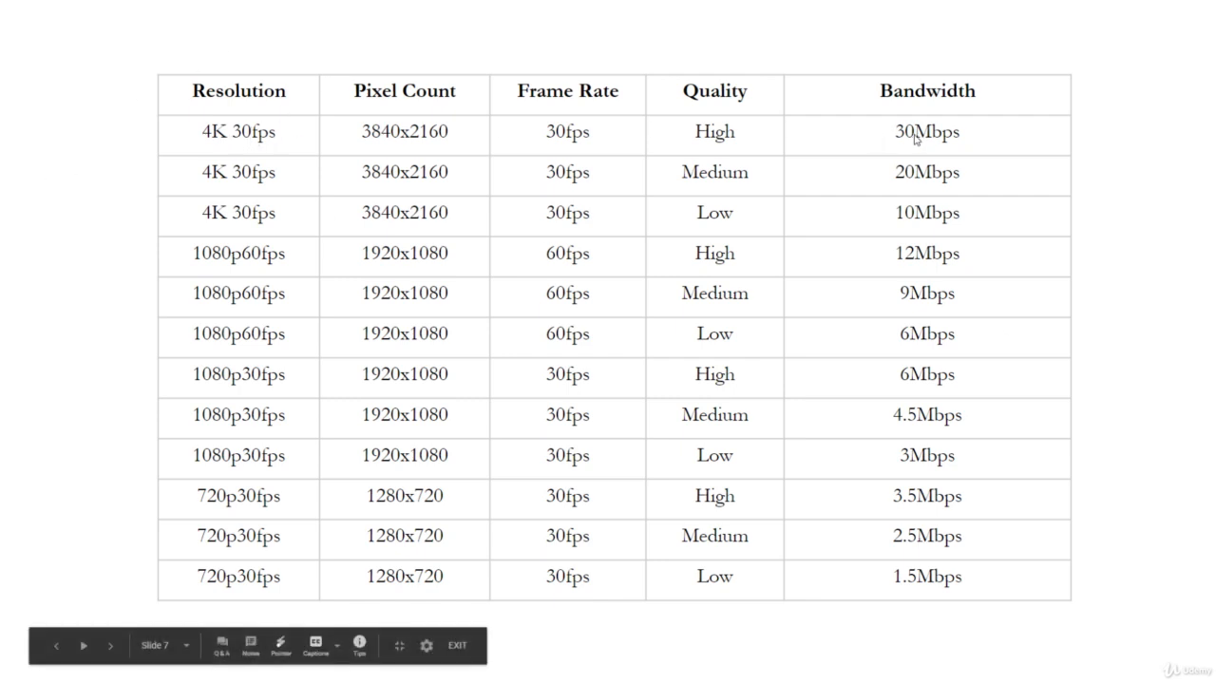
mouse_move(315, 186)
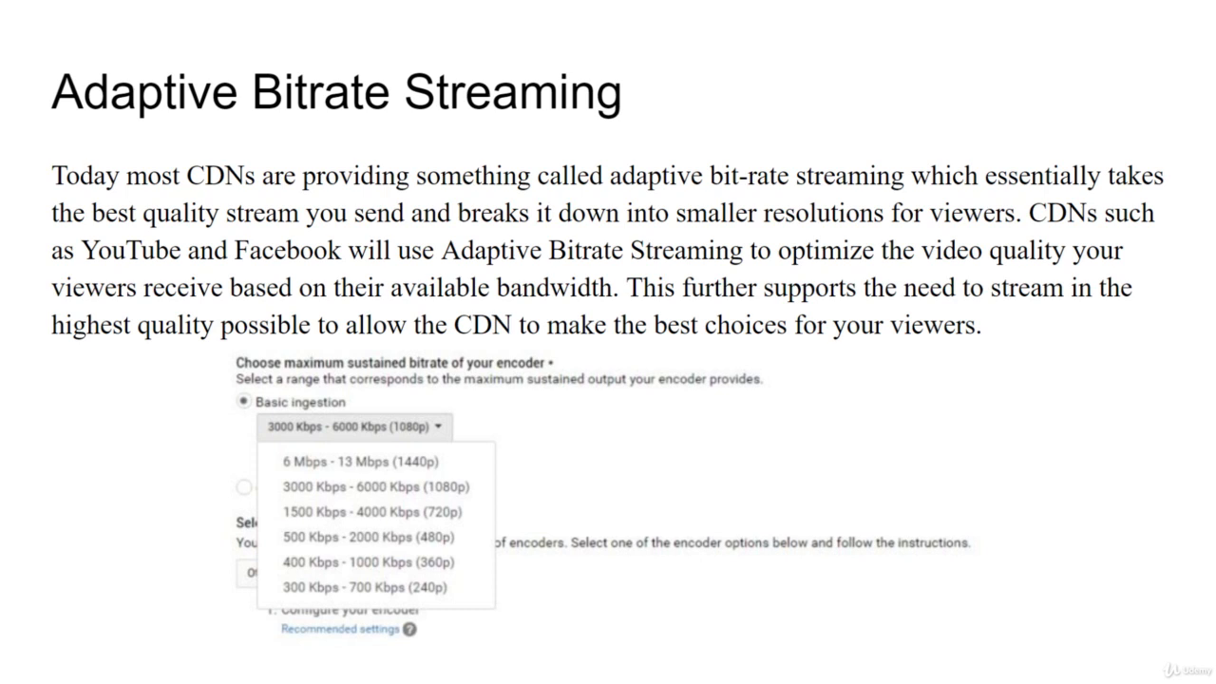
mouse_move(586, 194)
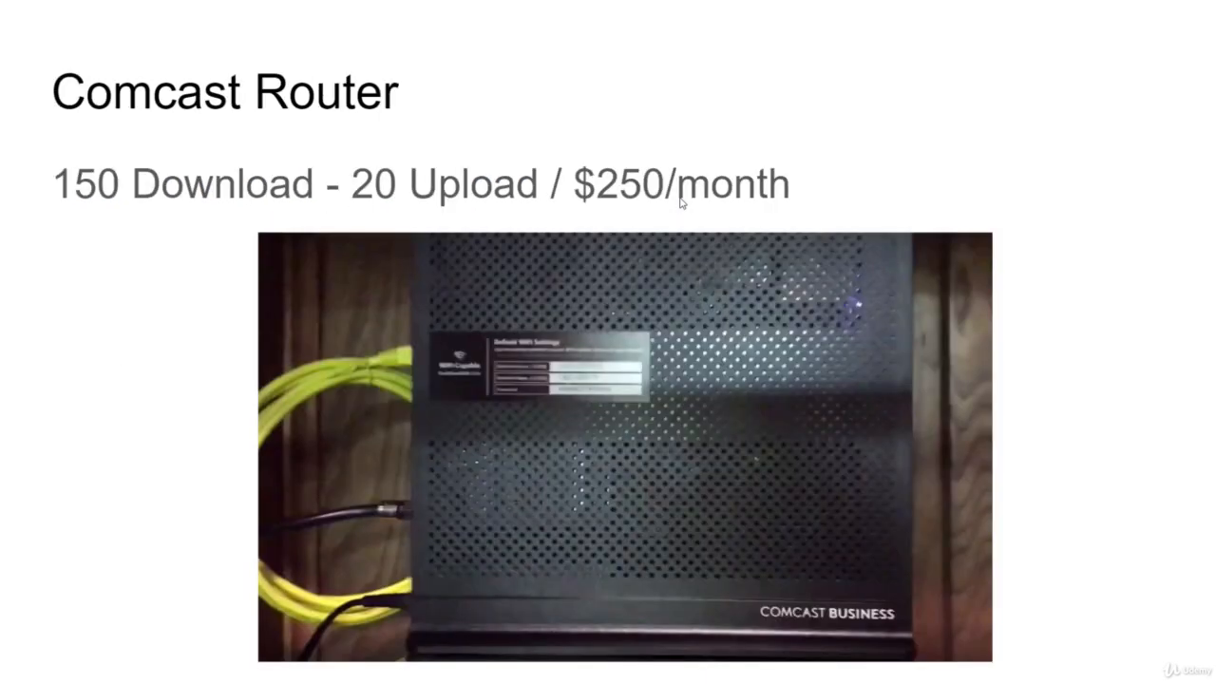
mouse_move(520, 327)
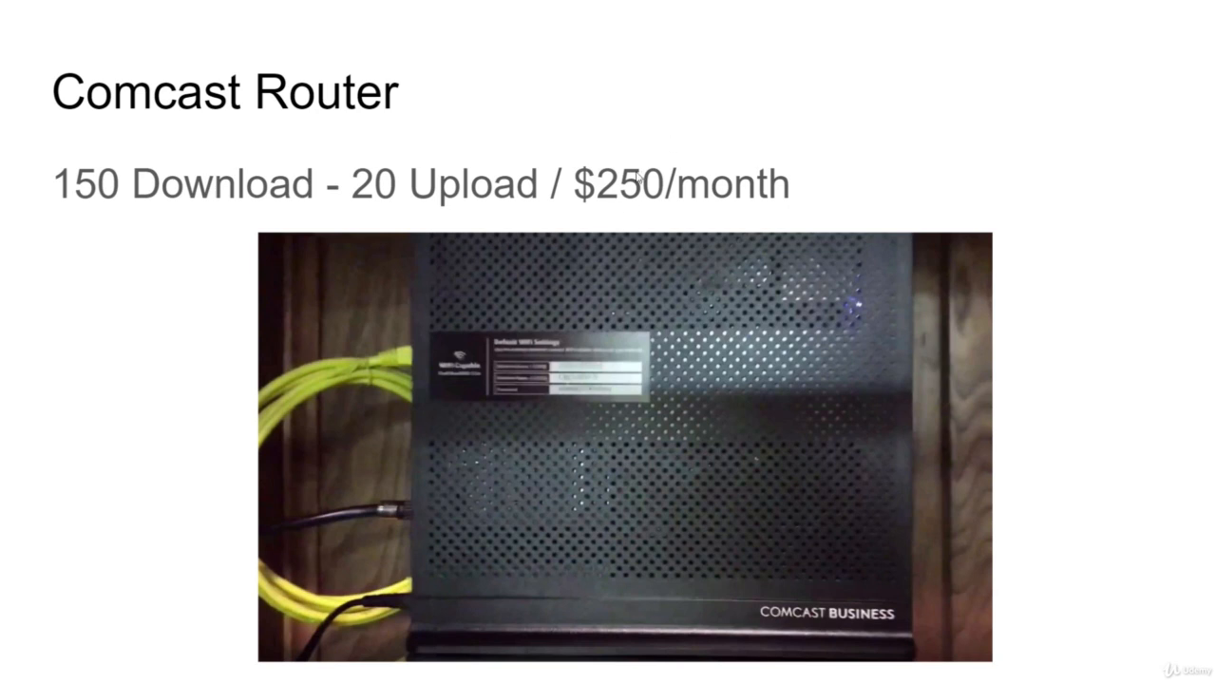
mouse_move(187, 151)
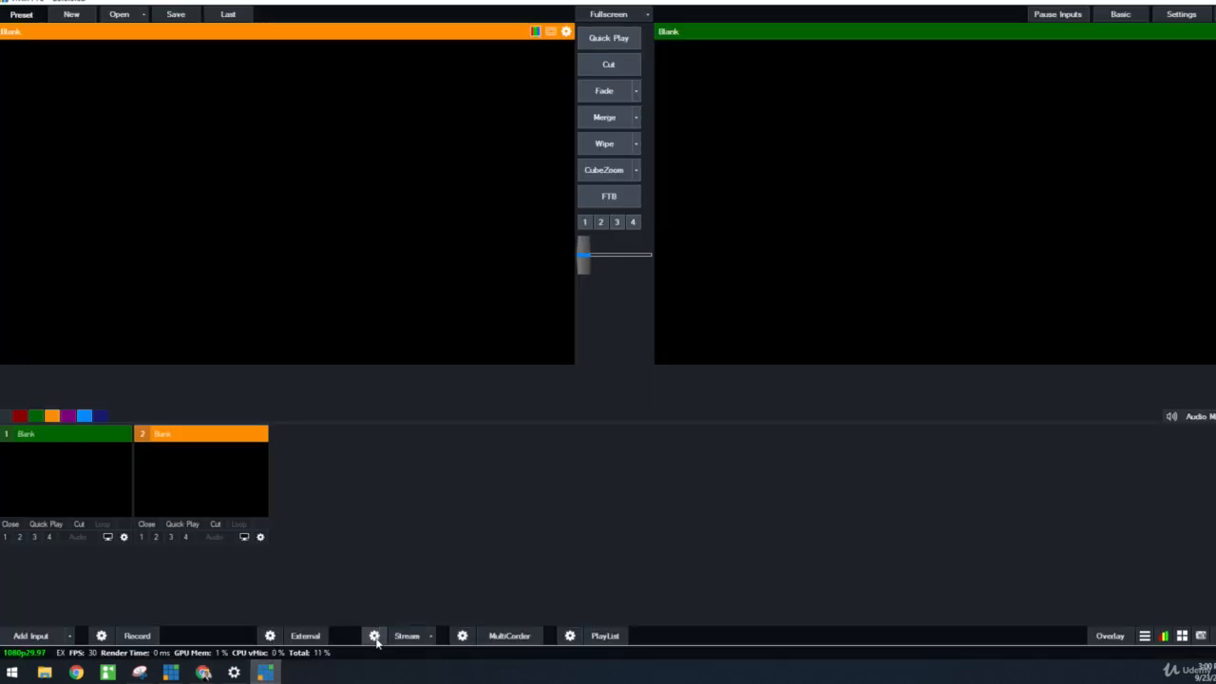
Open streaming settings and check streams 3 and 2 (no destination), returning to stream 1.
left_click(374, 635)
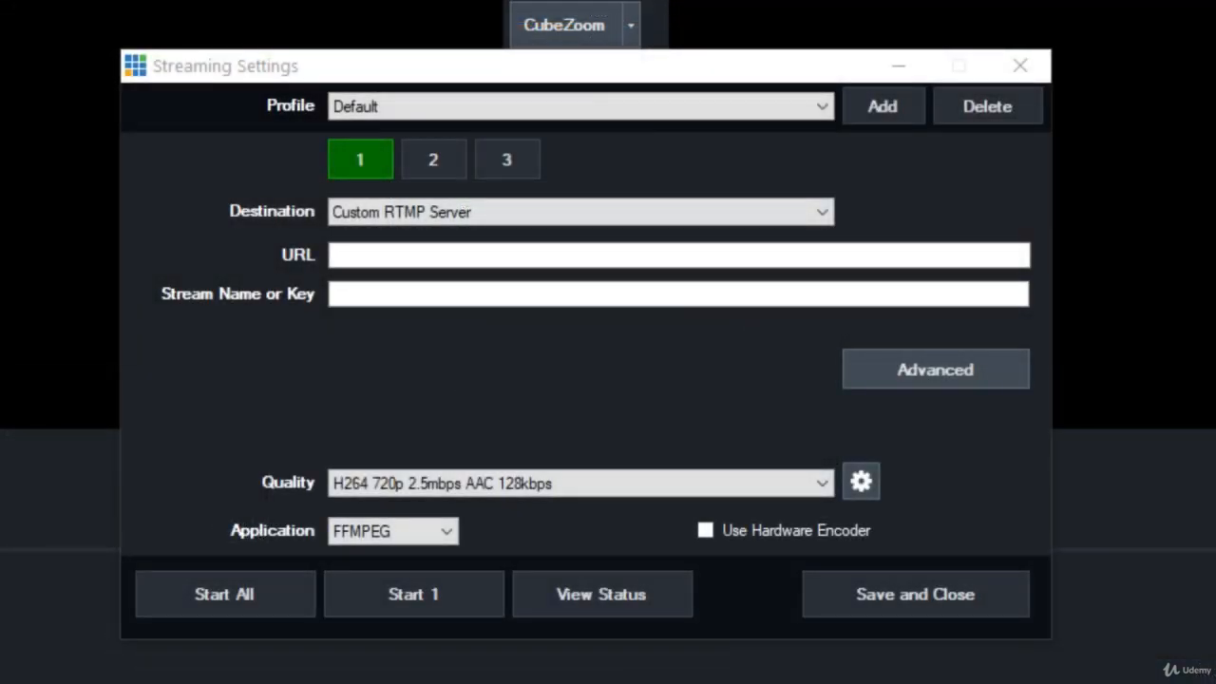
mouse_move(433, 159)
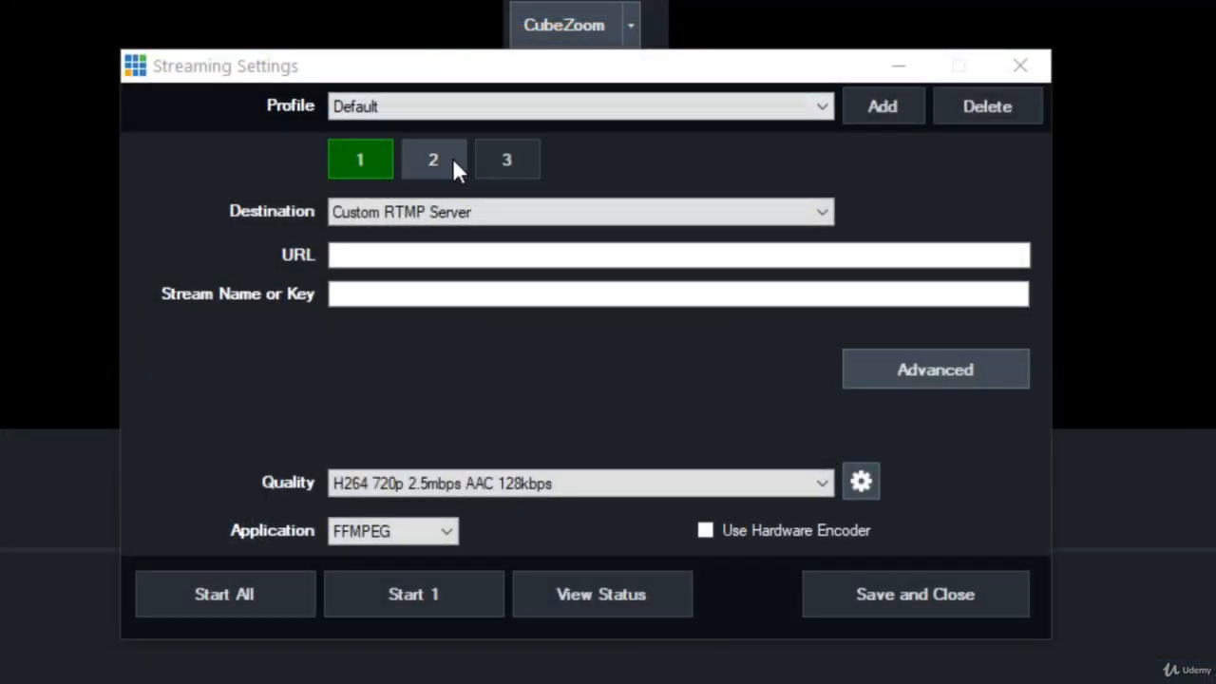
left_click(507, 159)
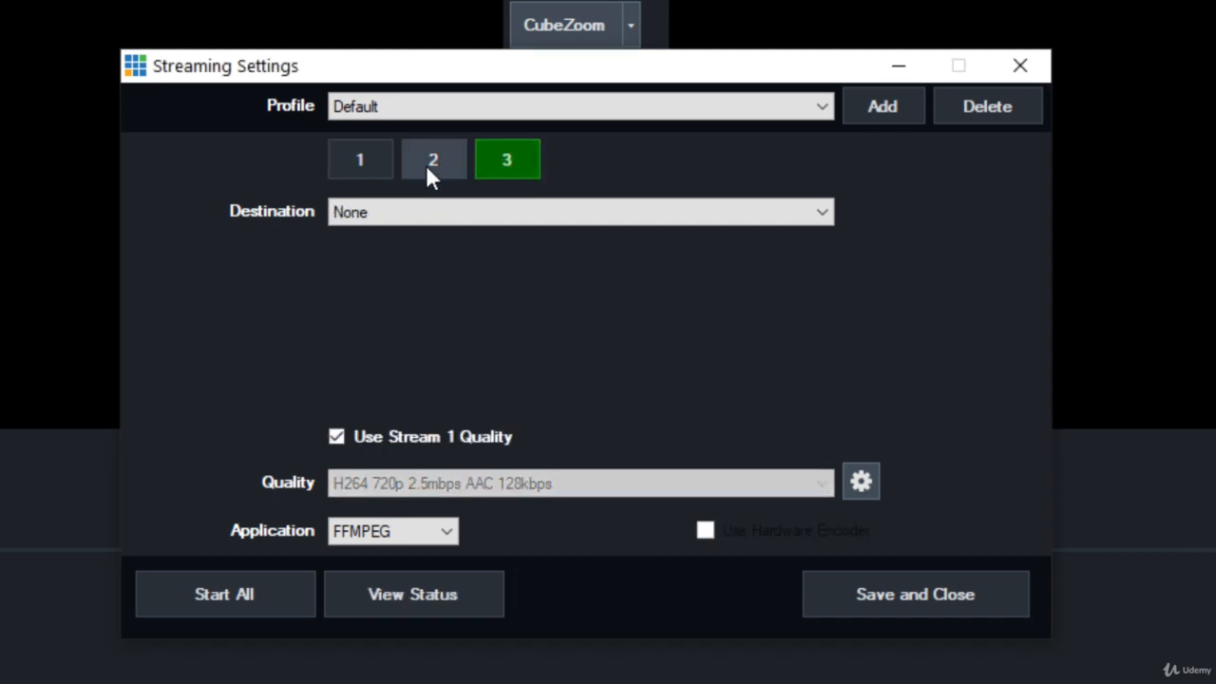
left_click(433, 158)
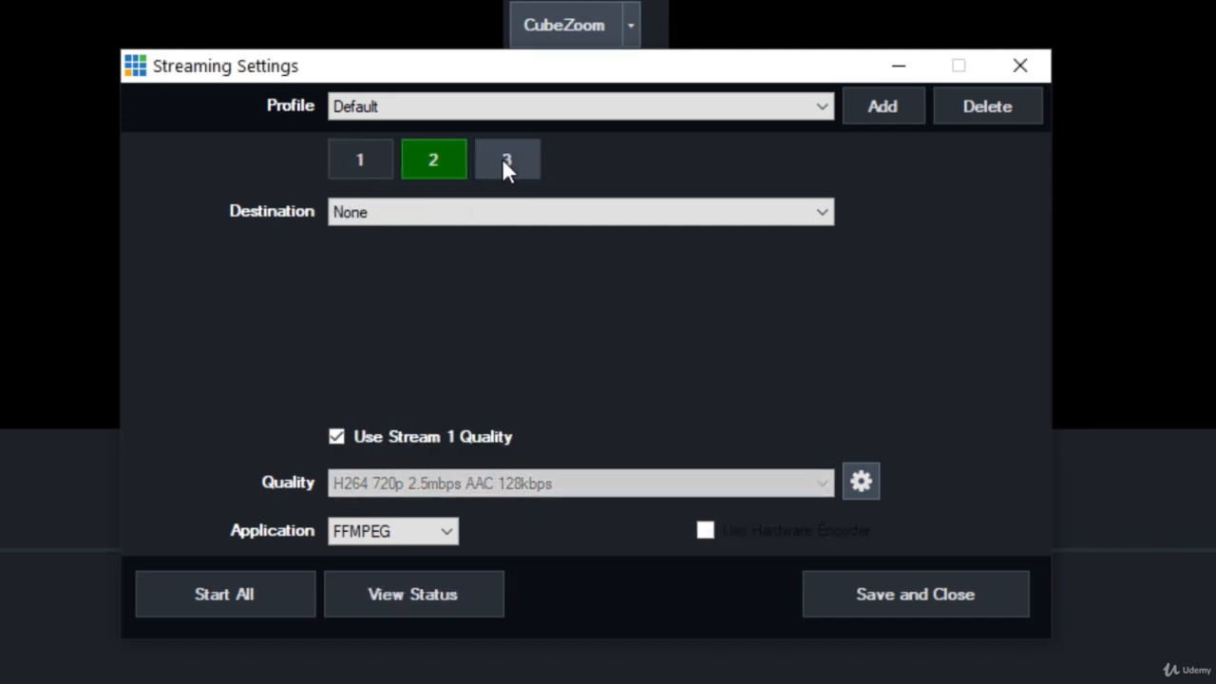
left_click(506, 158)
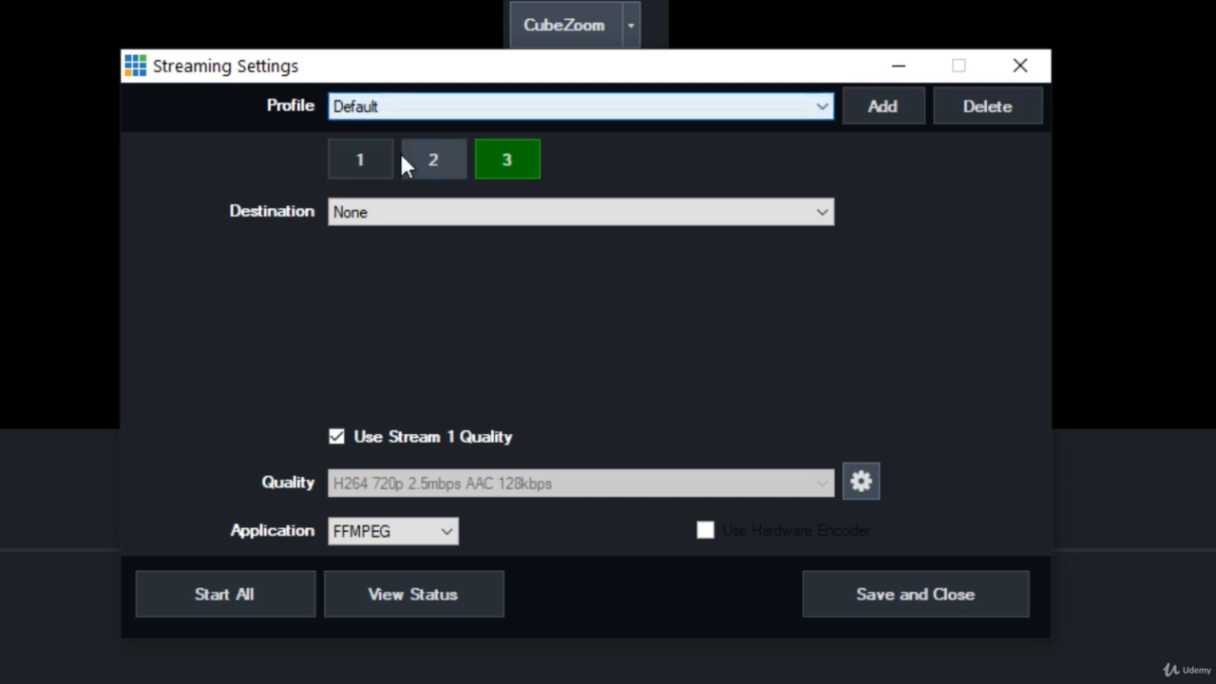
left_click(360, 159)
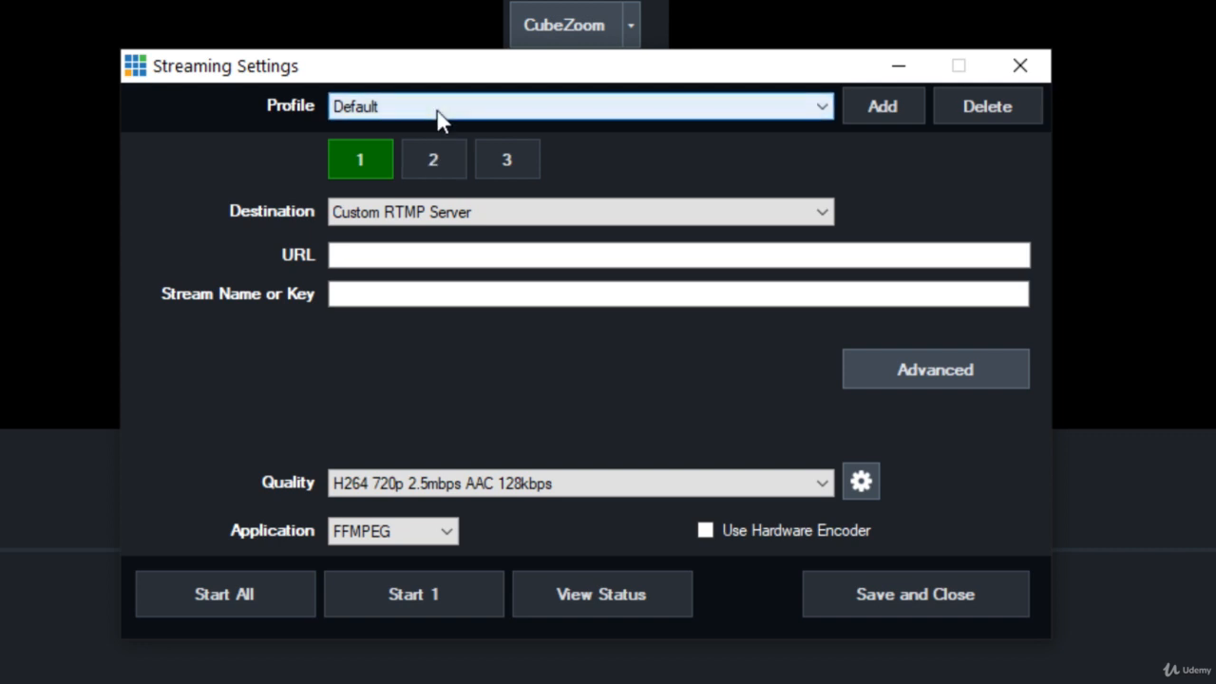
mouse_move(865, 128)
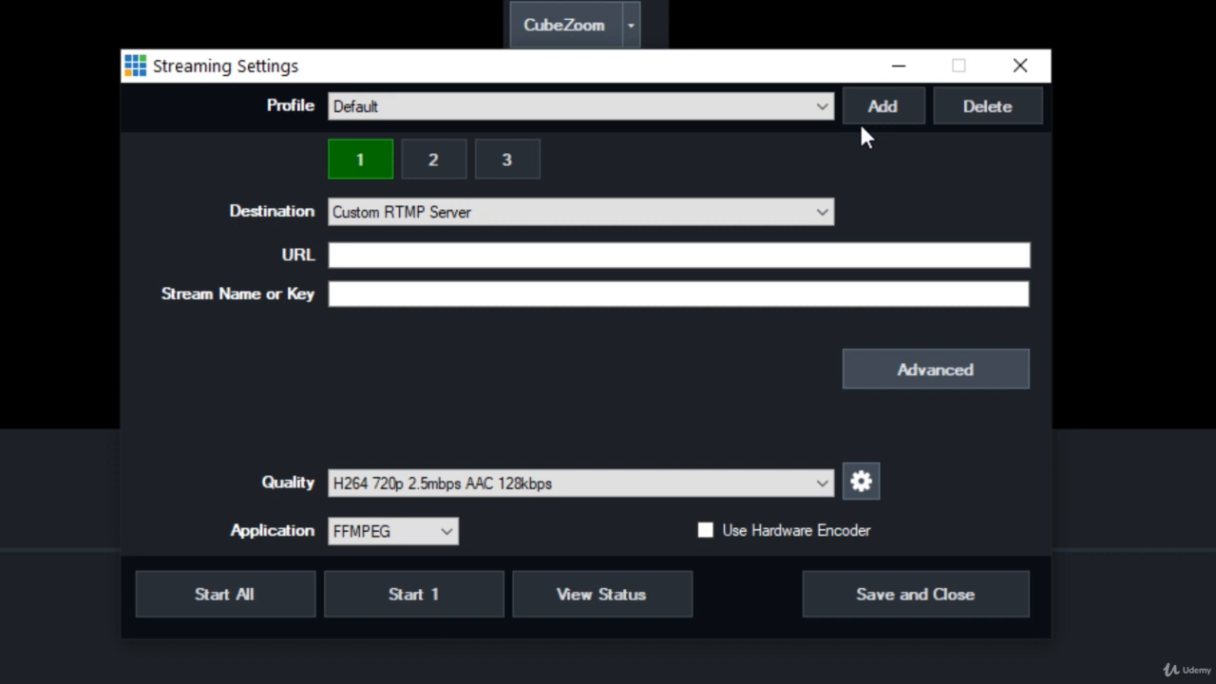
Add a streaming profile named EXAMPLE, then reselect the Default profile.
left_click(881, 105)
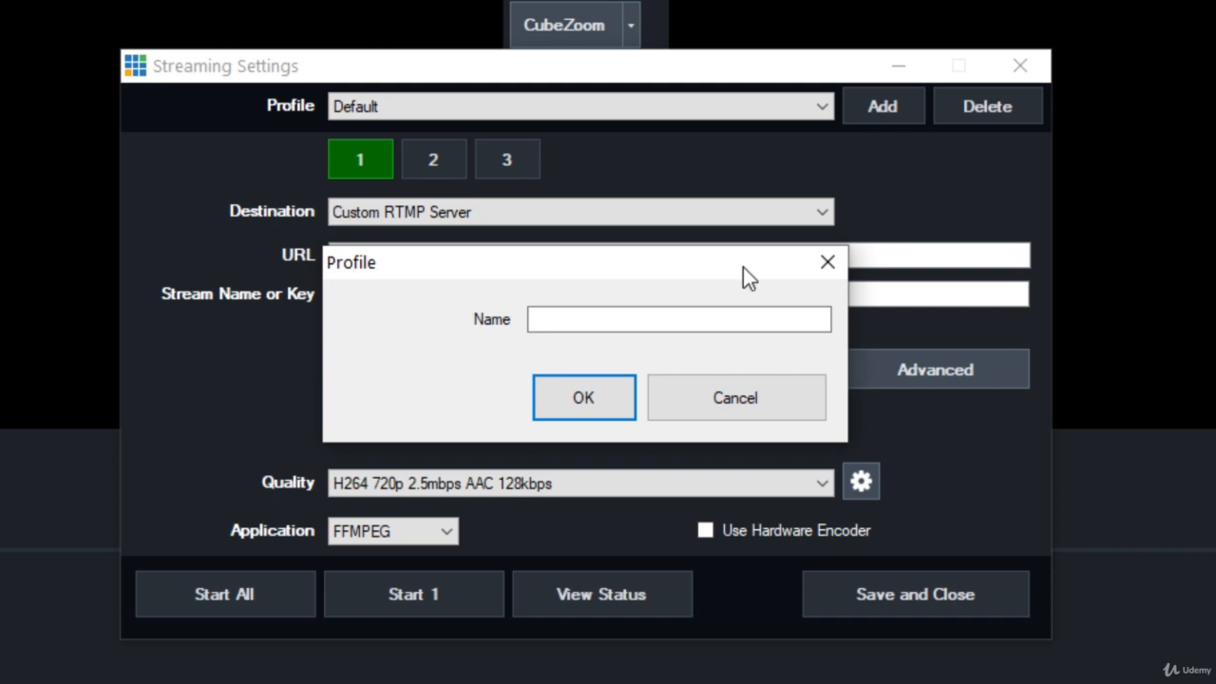
left_click(678, 319)
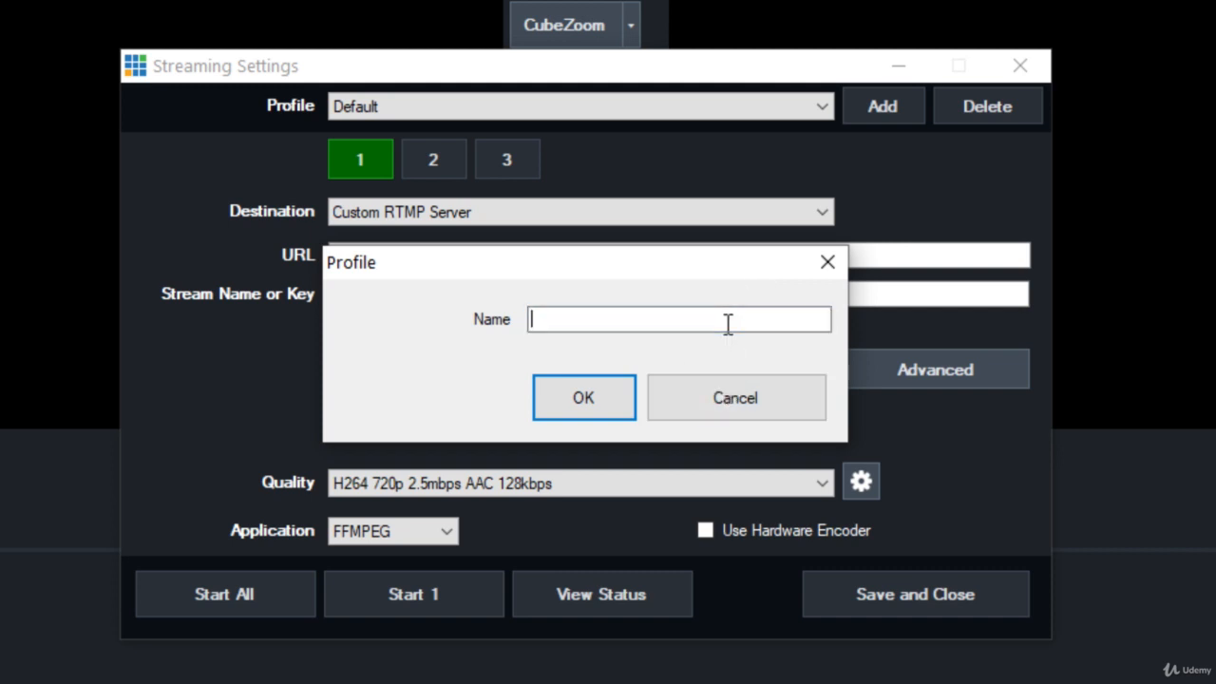
type("EX")
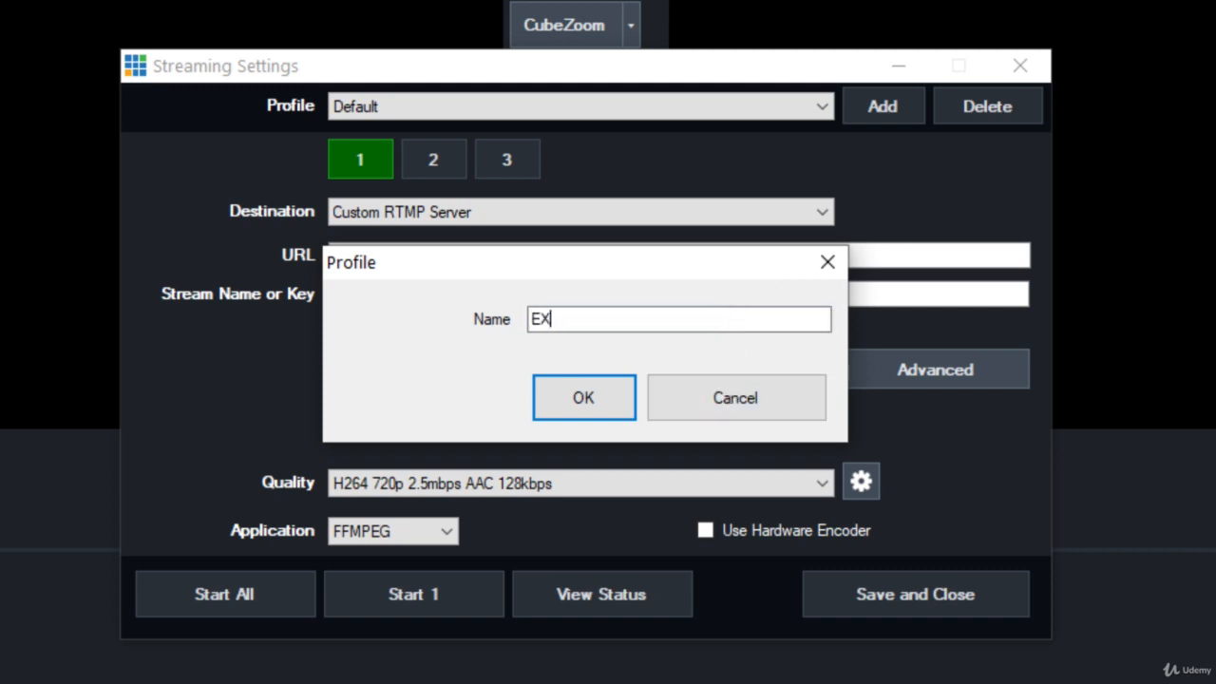
left_click(583, 397)
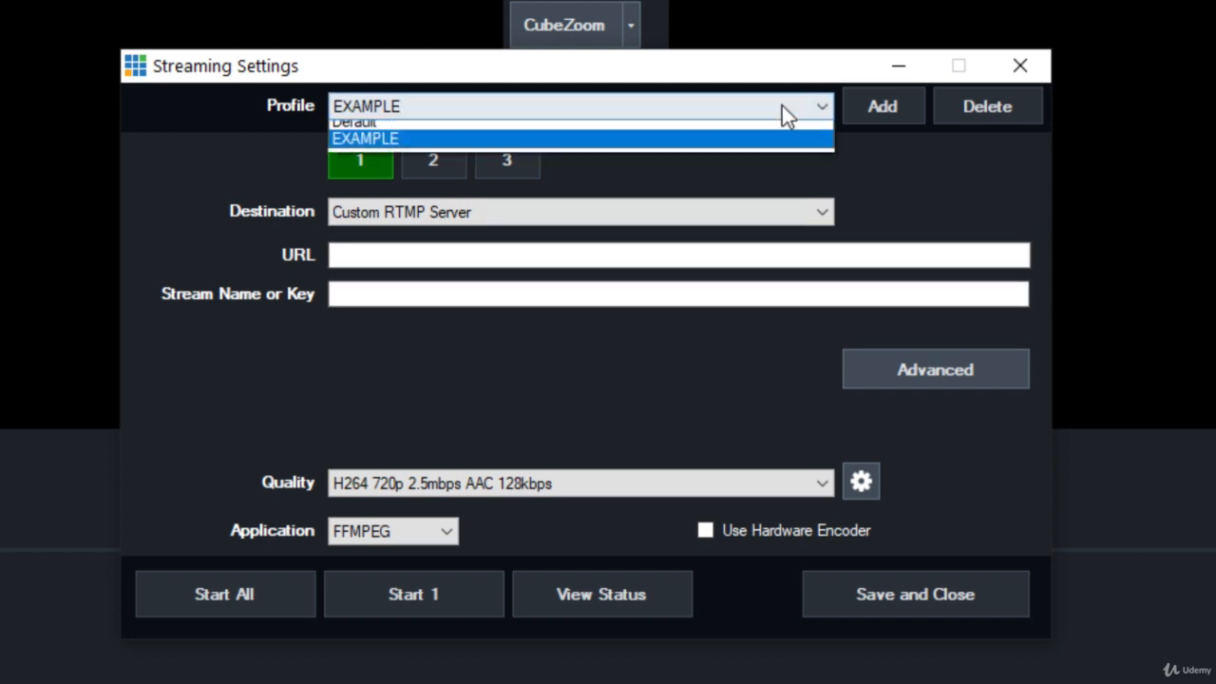
left_click(353, 121)
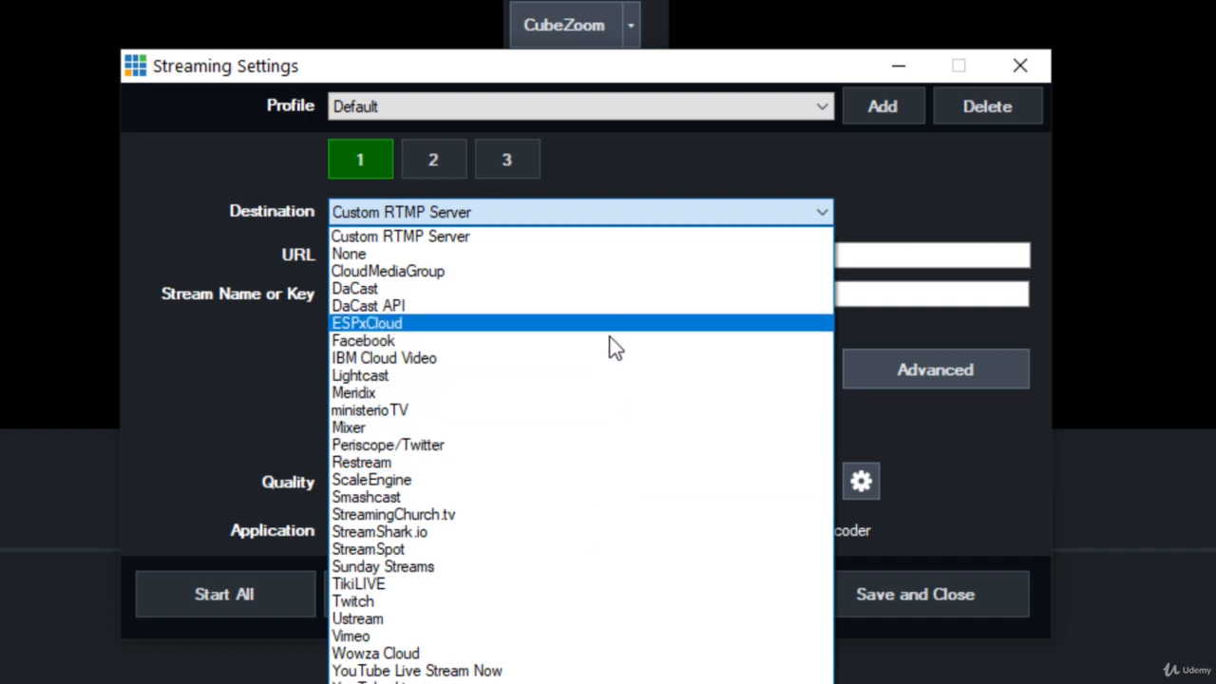
left_click(362, 339)
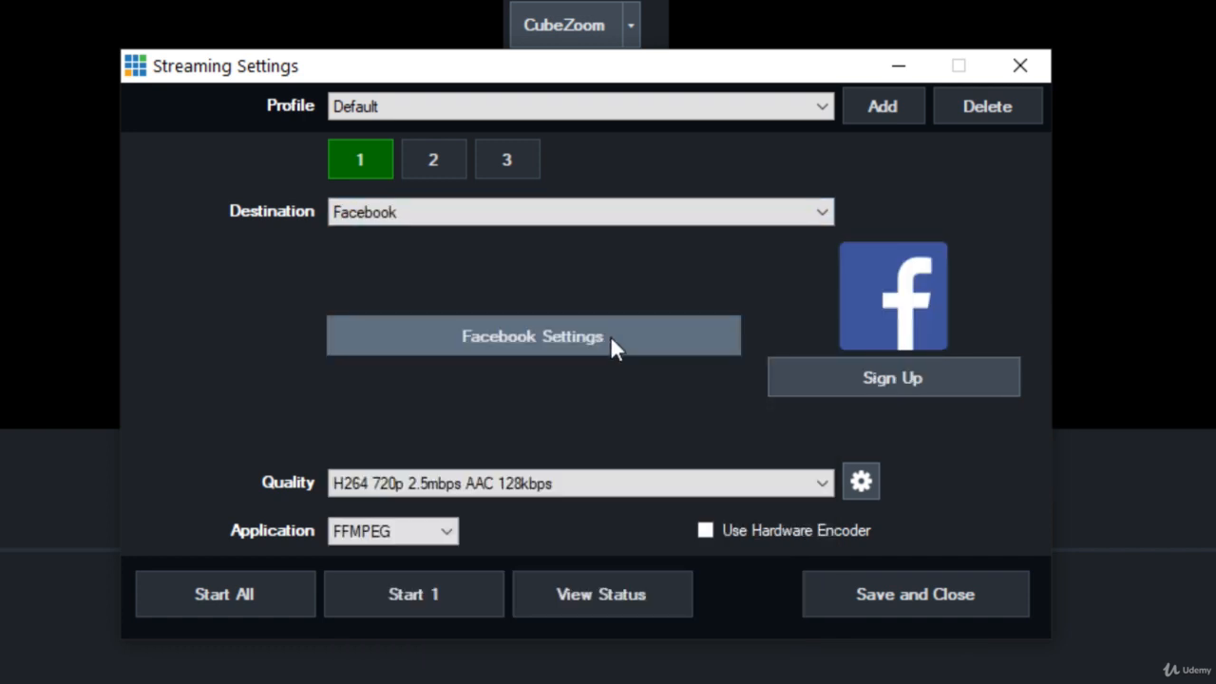
mouse_move(646, 340)
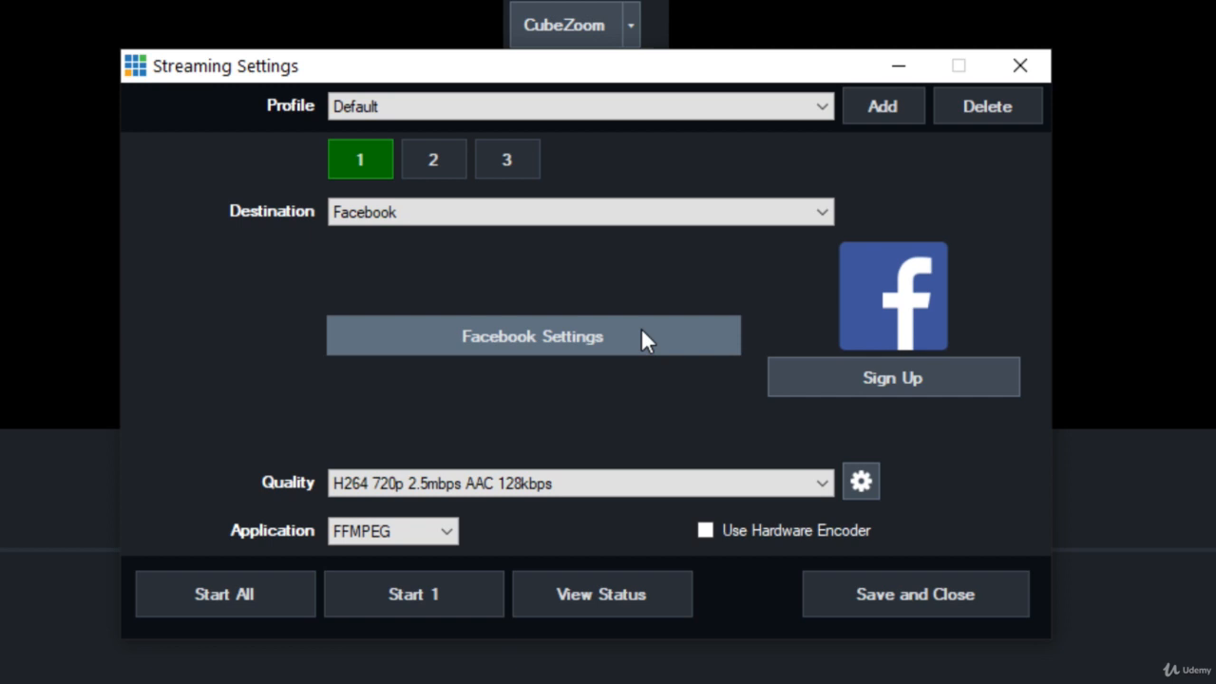
left_click(532, 335)
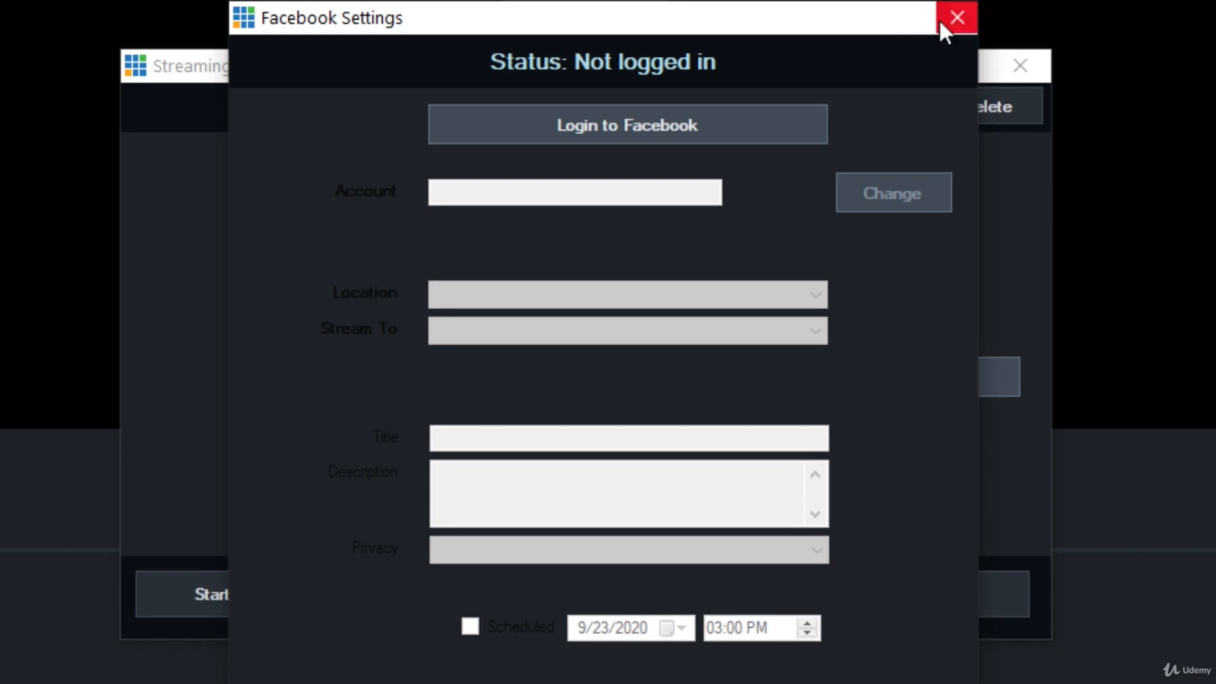
left_click(956, 17)
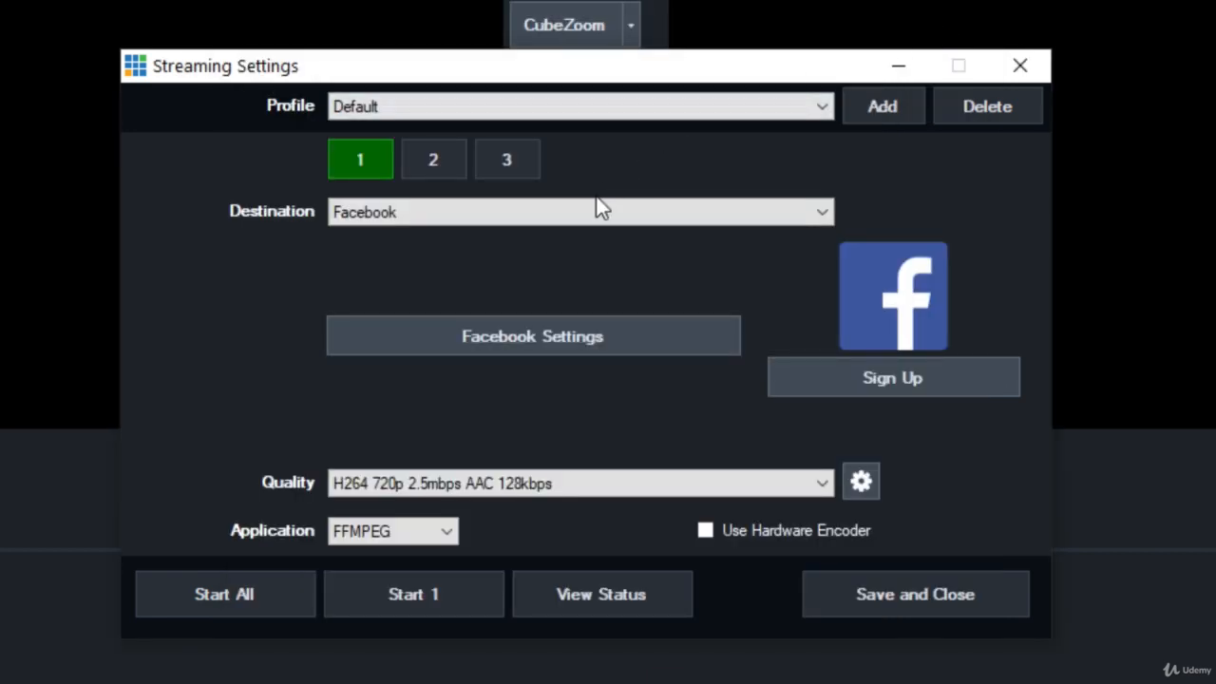
mouse_move(607, 203)
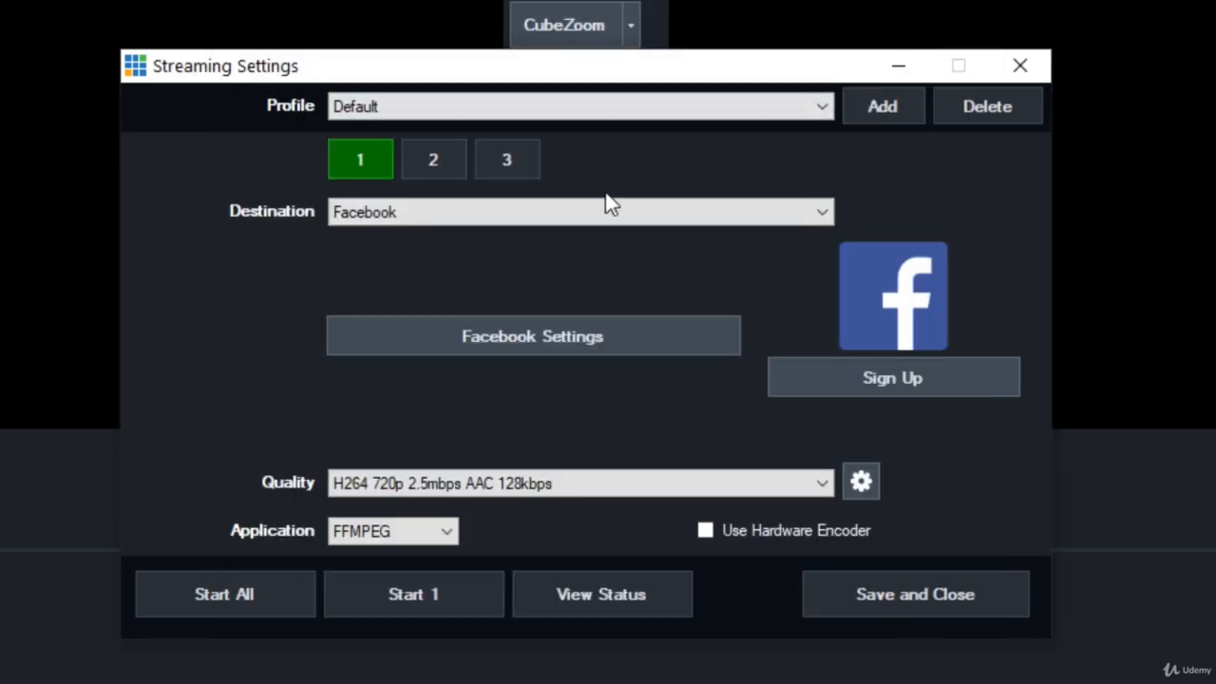
mouse_move(750, 100)
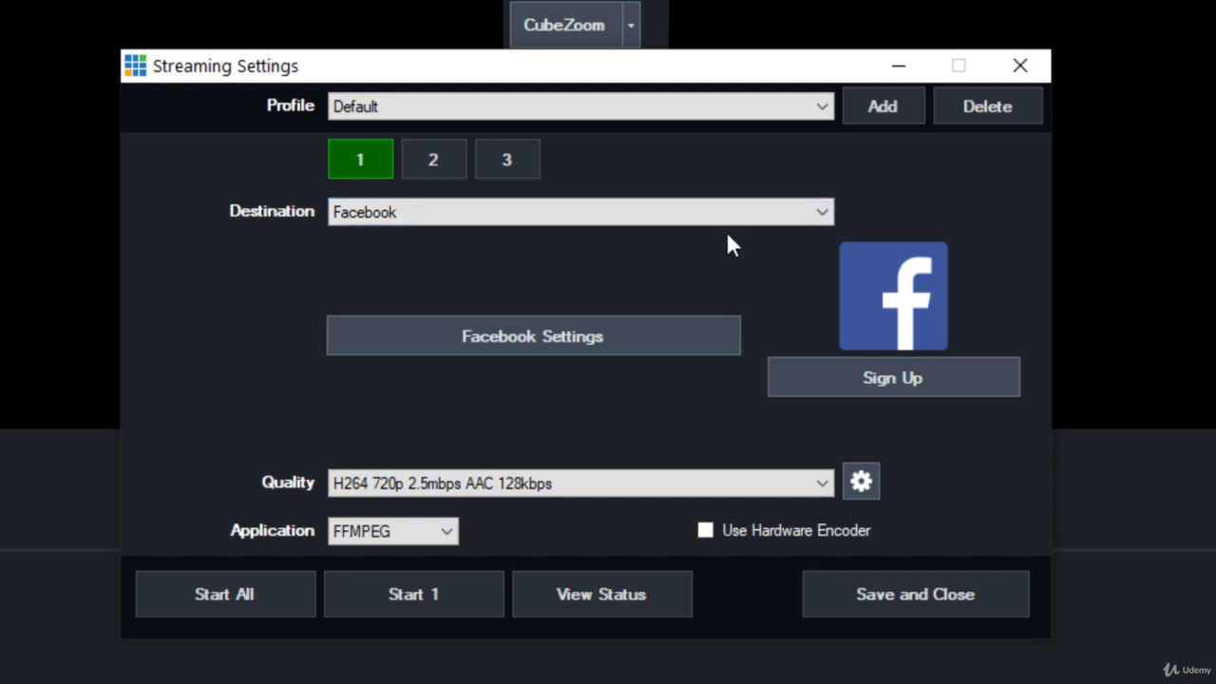
left_click(579, 211)
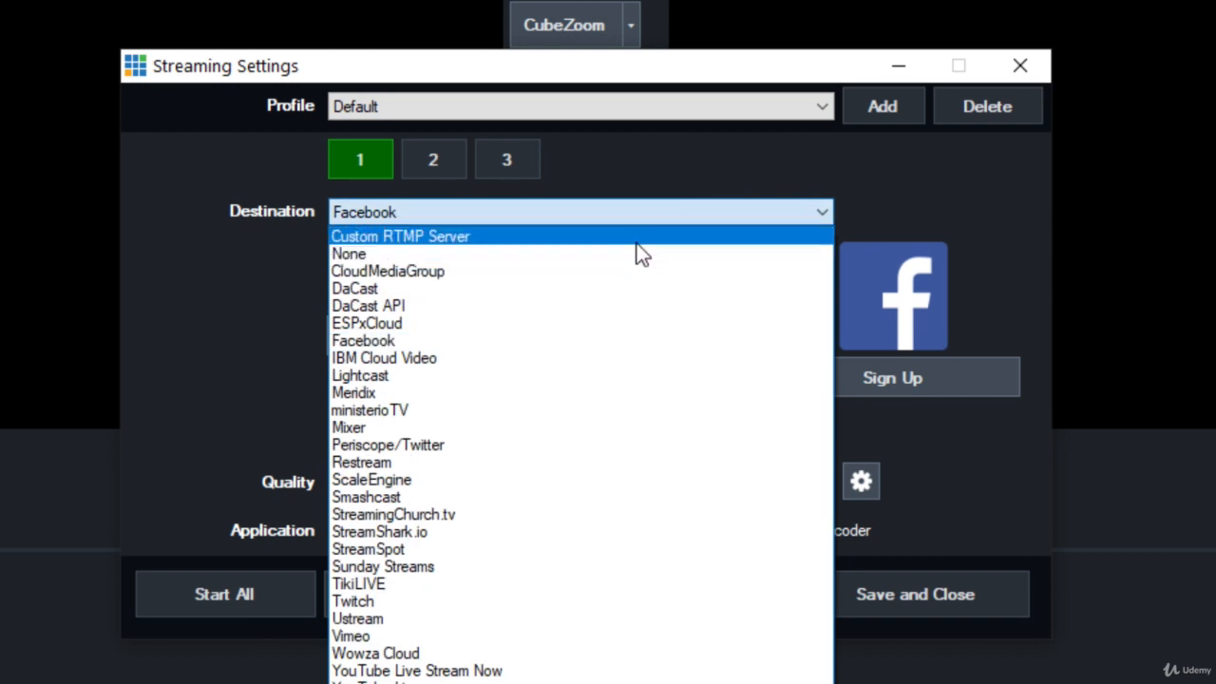
left_click(400, 236)
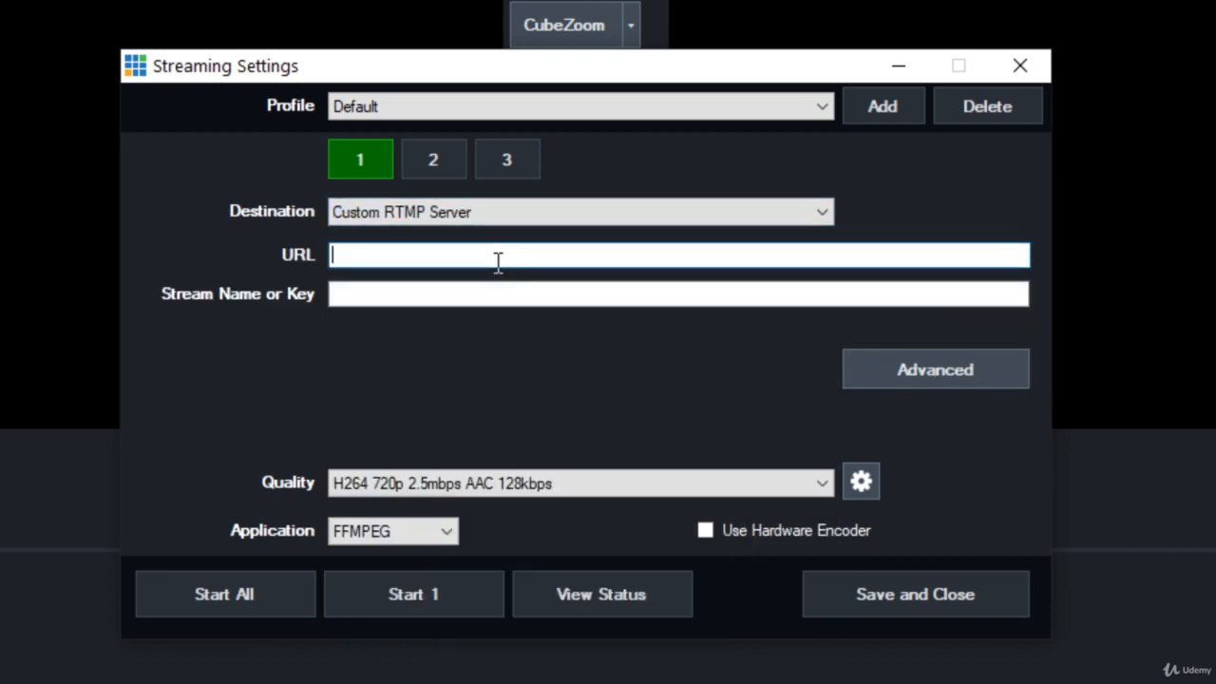
left_click(480, 294)
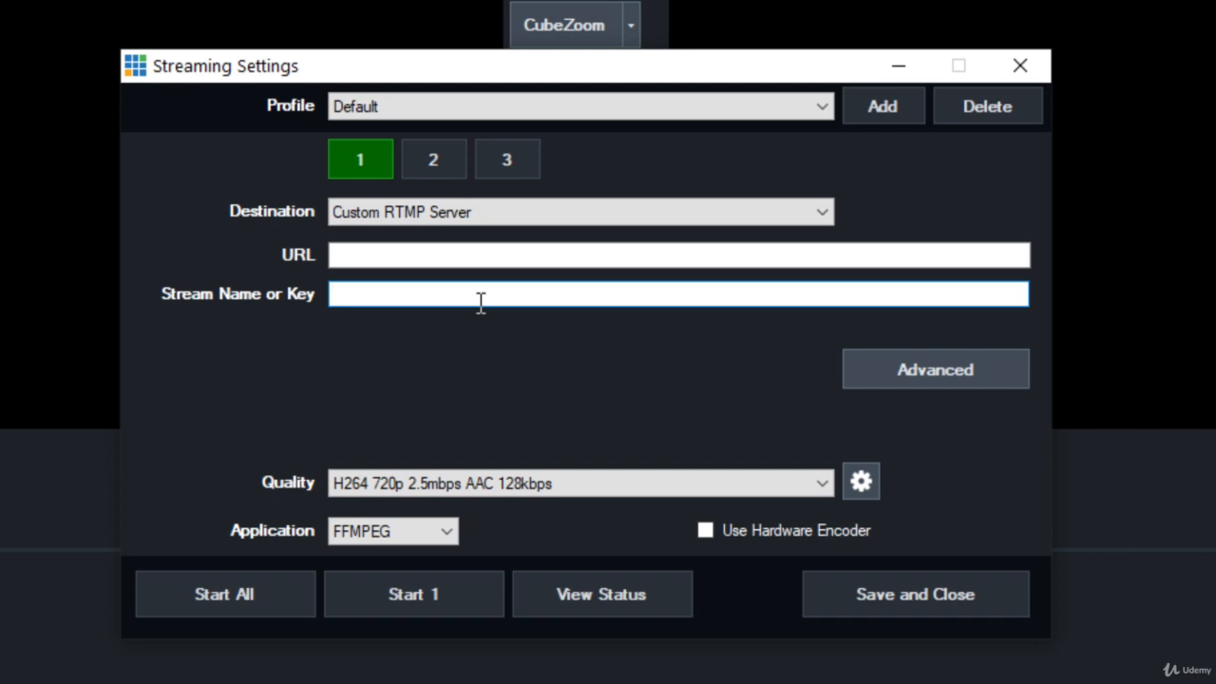
left_click(506, 159)
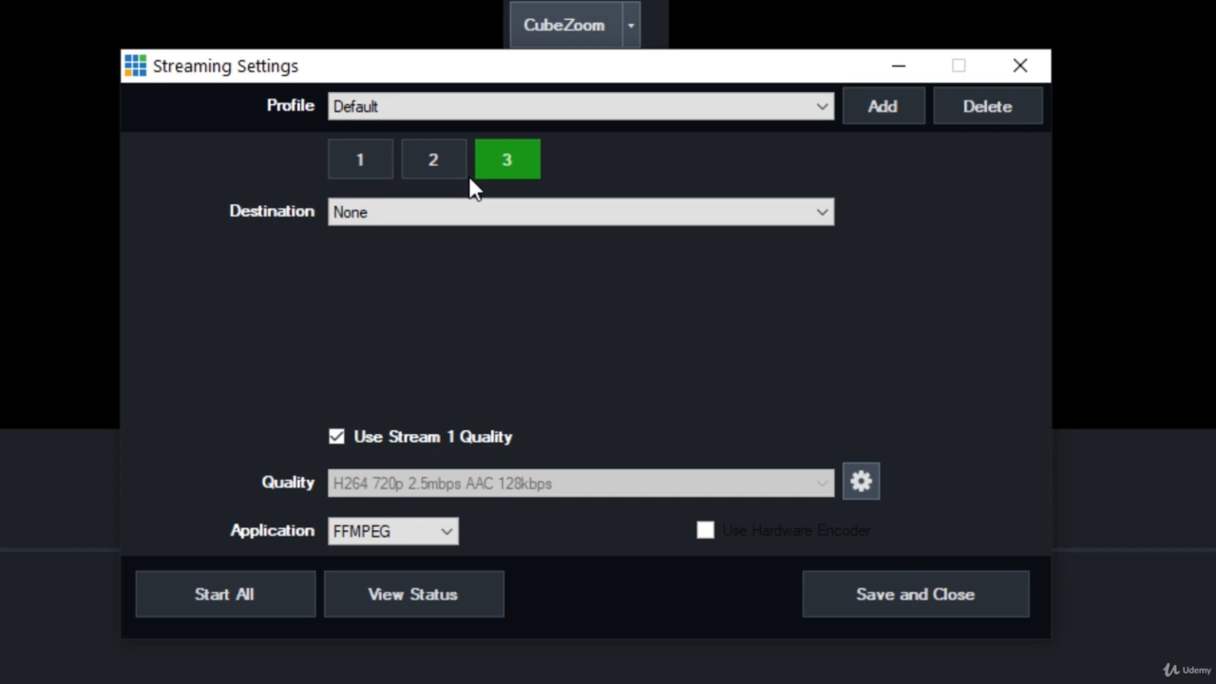
left_click(433, 159)
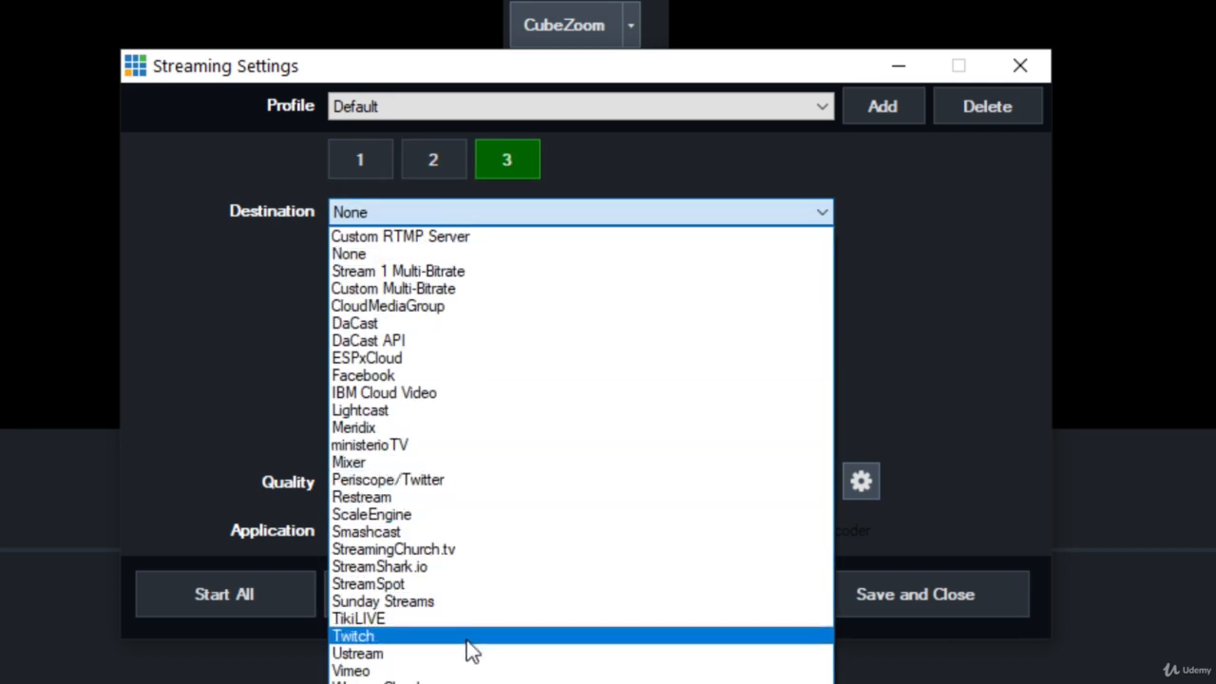
left_click(353, 635)
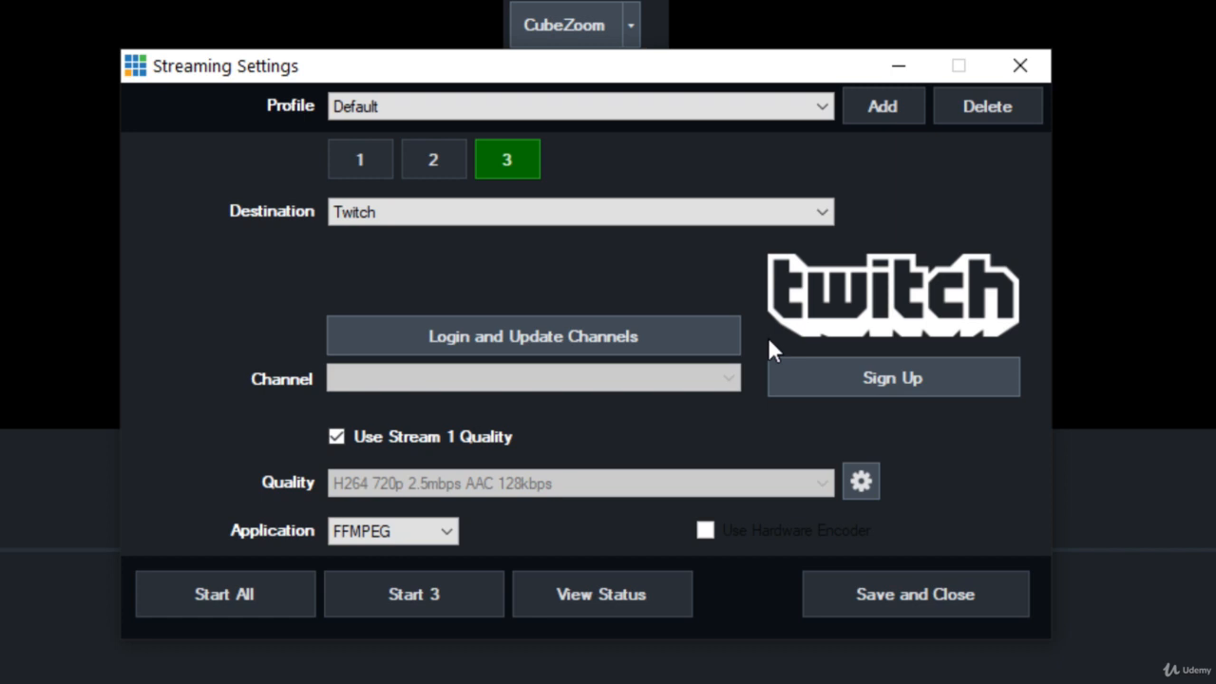
mouse_move(617, 337)
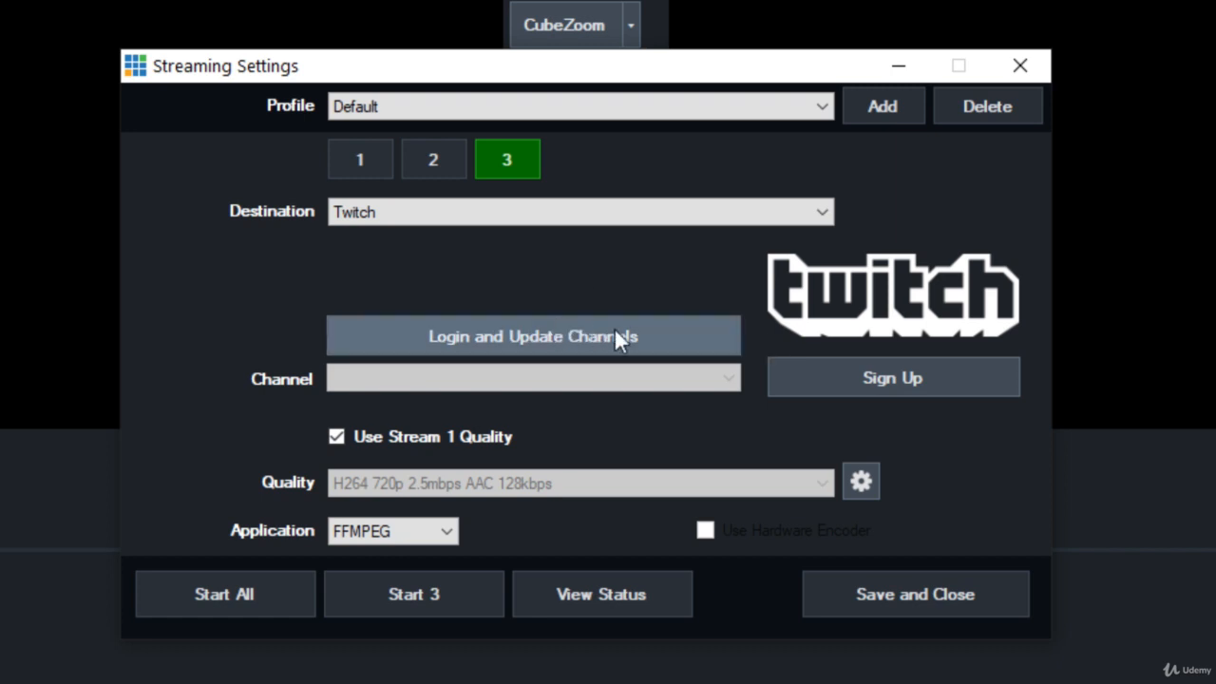
mouse_move(558, 297)
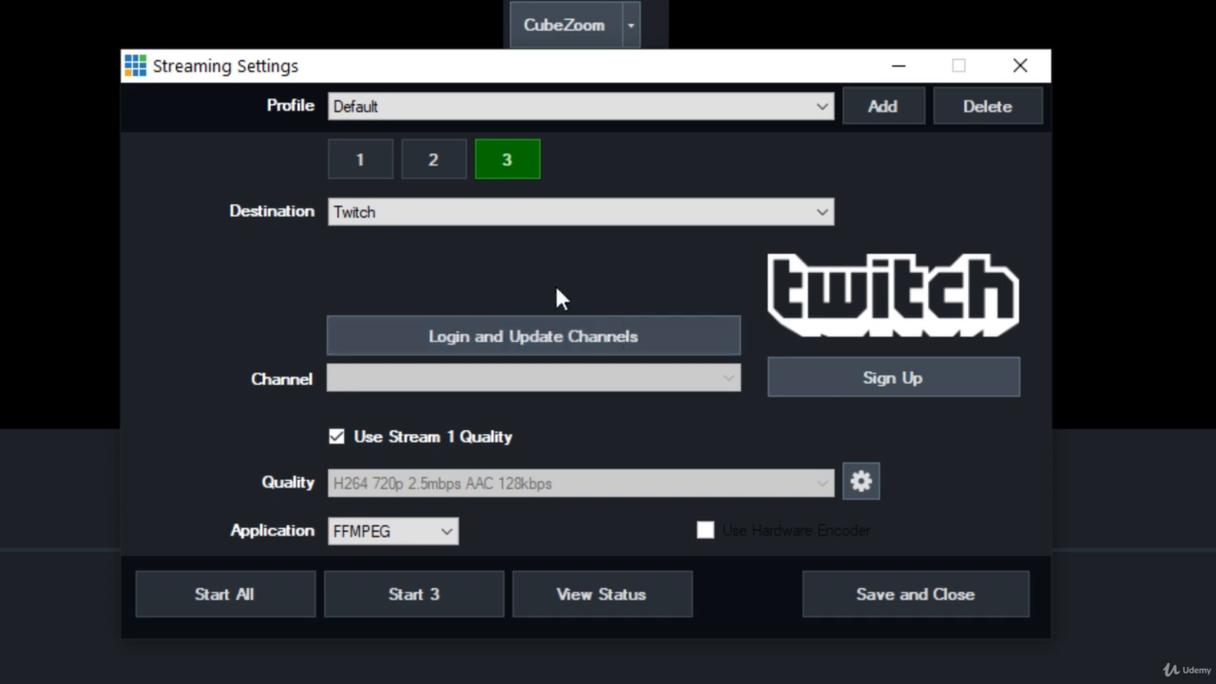
mouse_move(859, 283)
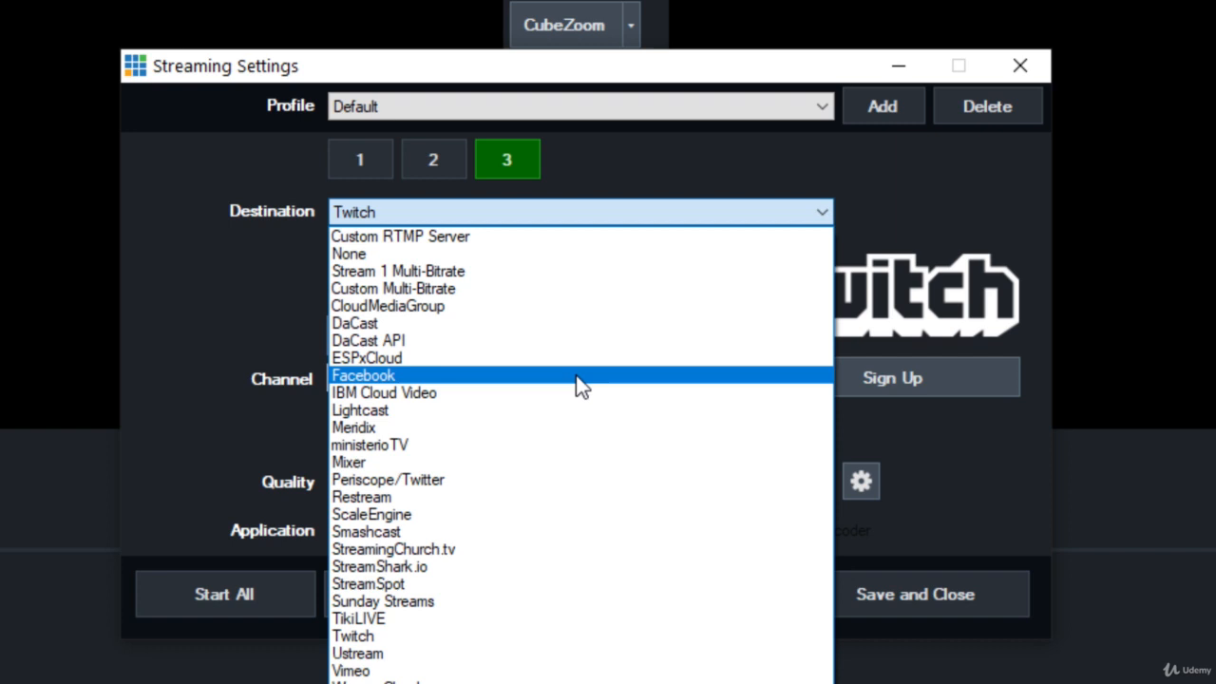
left_click(400, 235)
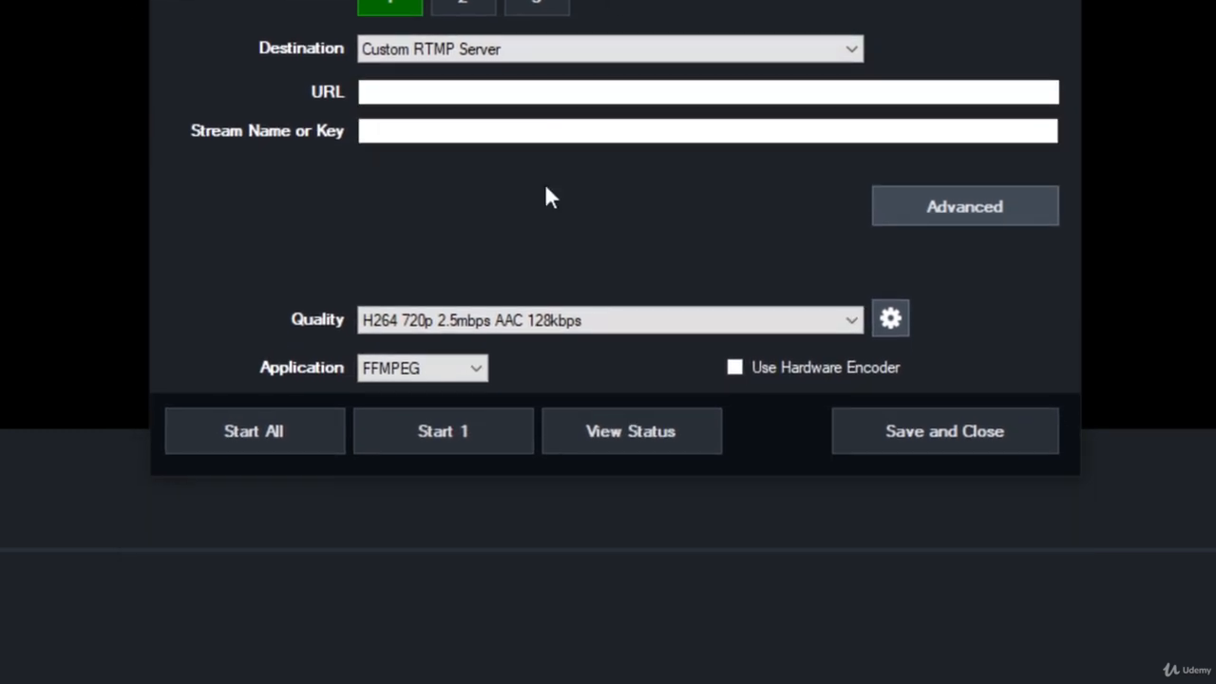
left_click(608, 320)
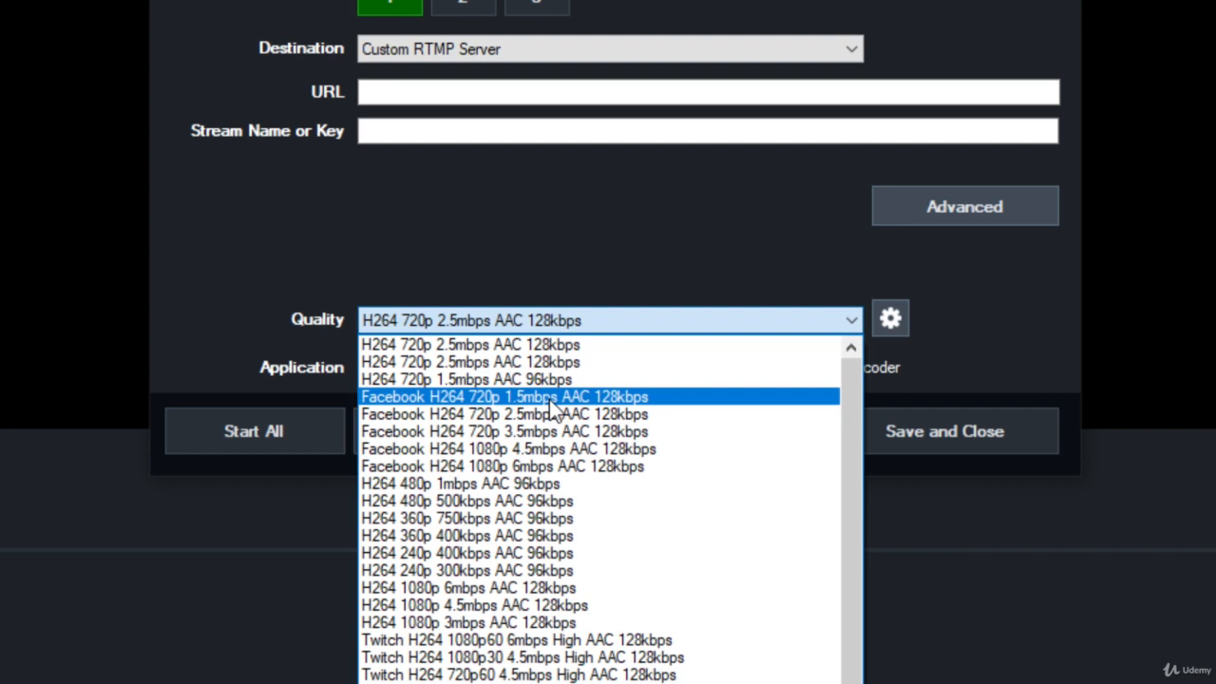
mouse_move(625, 501)
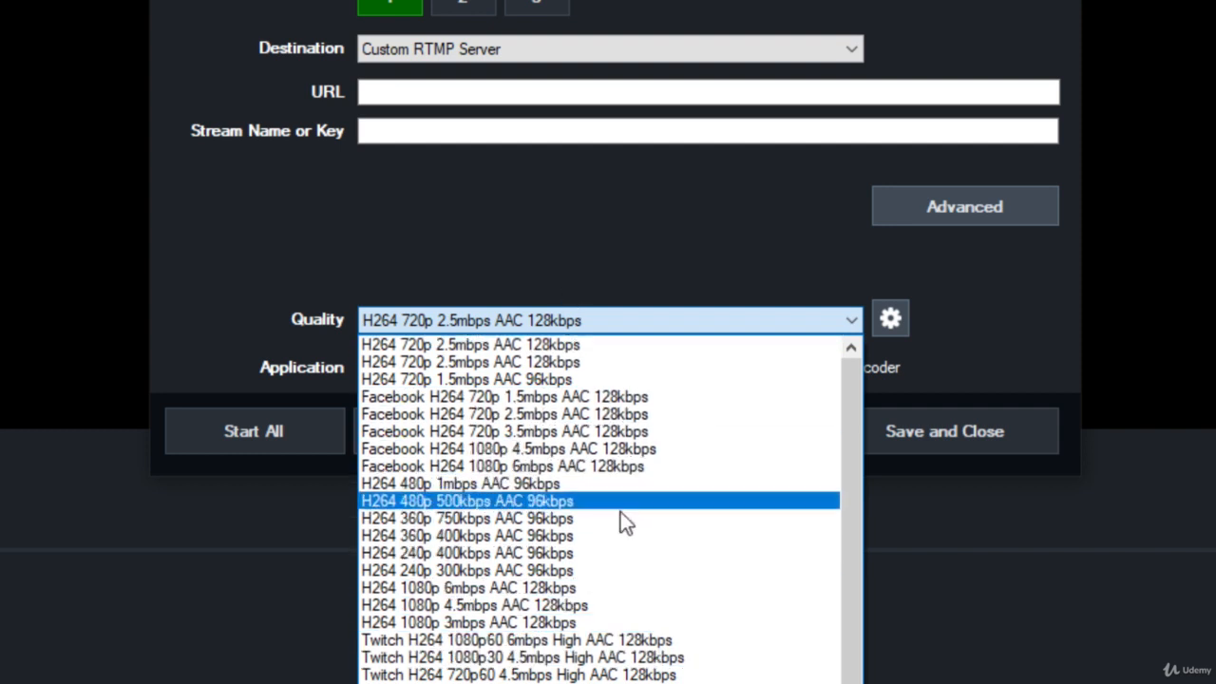
mouse_move(707, 558)
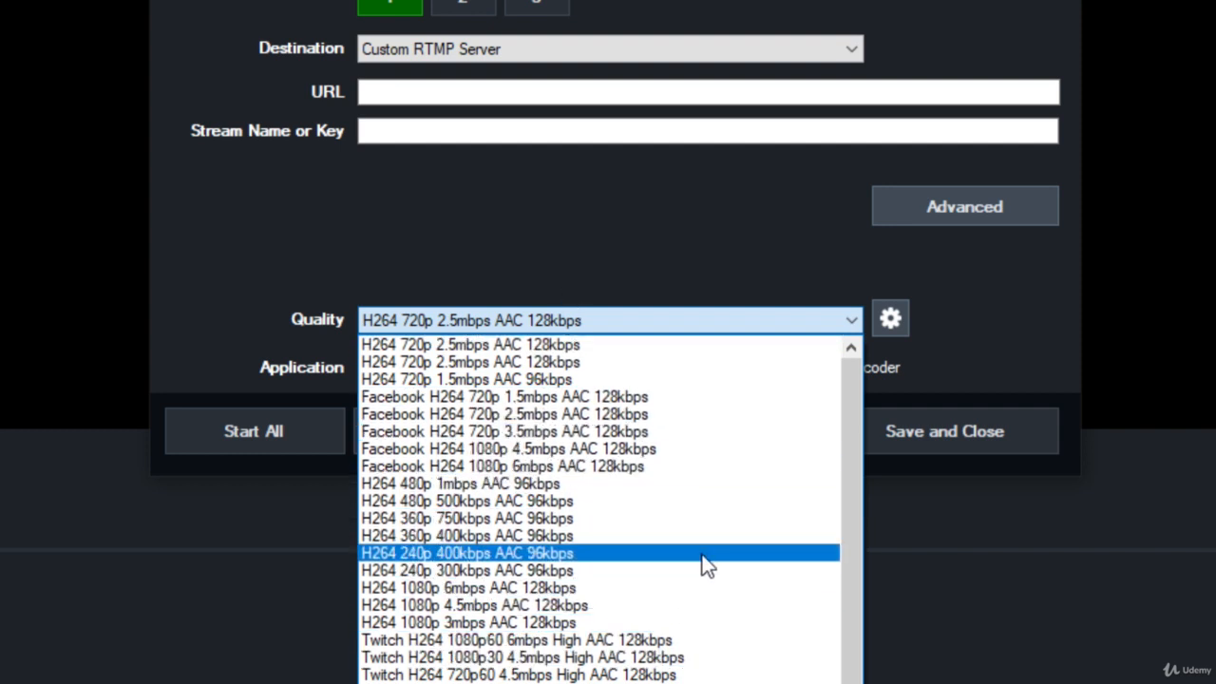
mouse_move(650, 639)
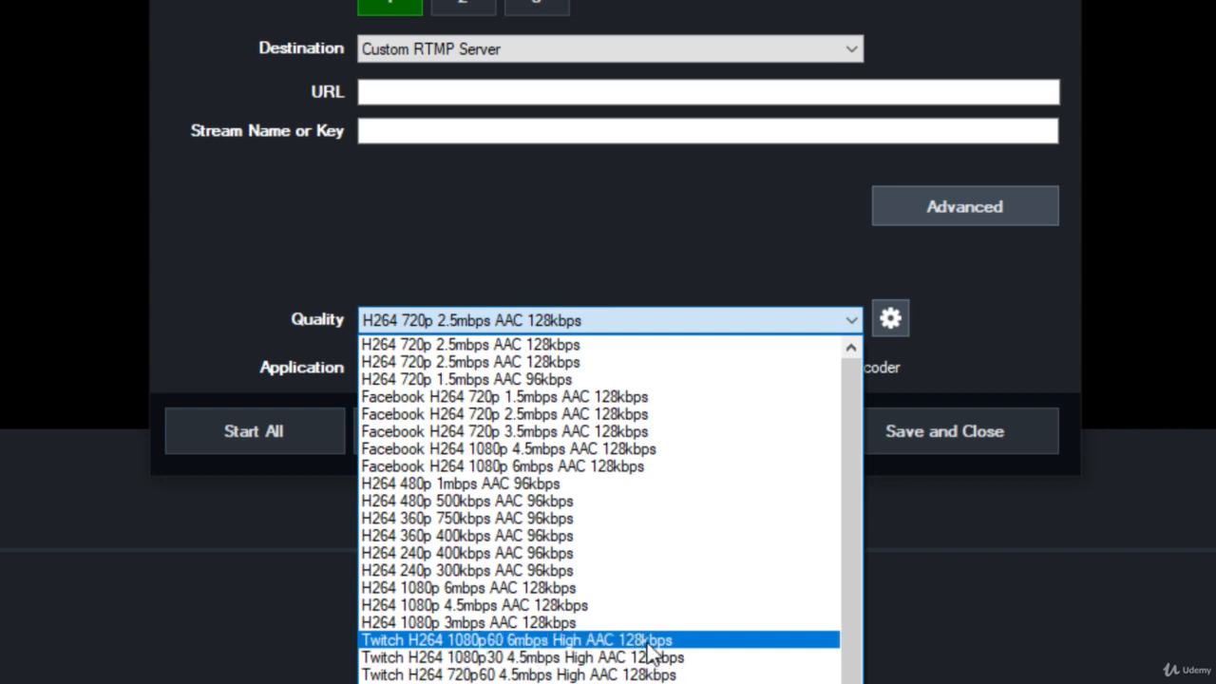
left_click(514, 639)
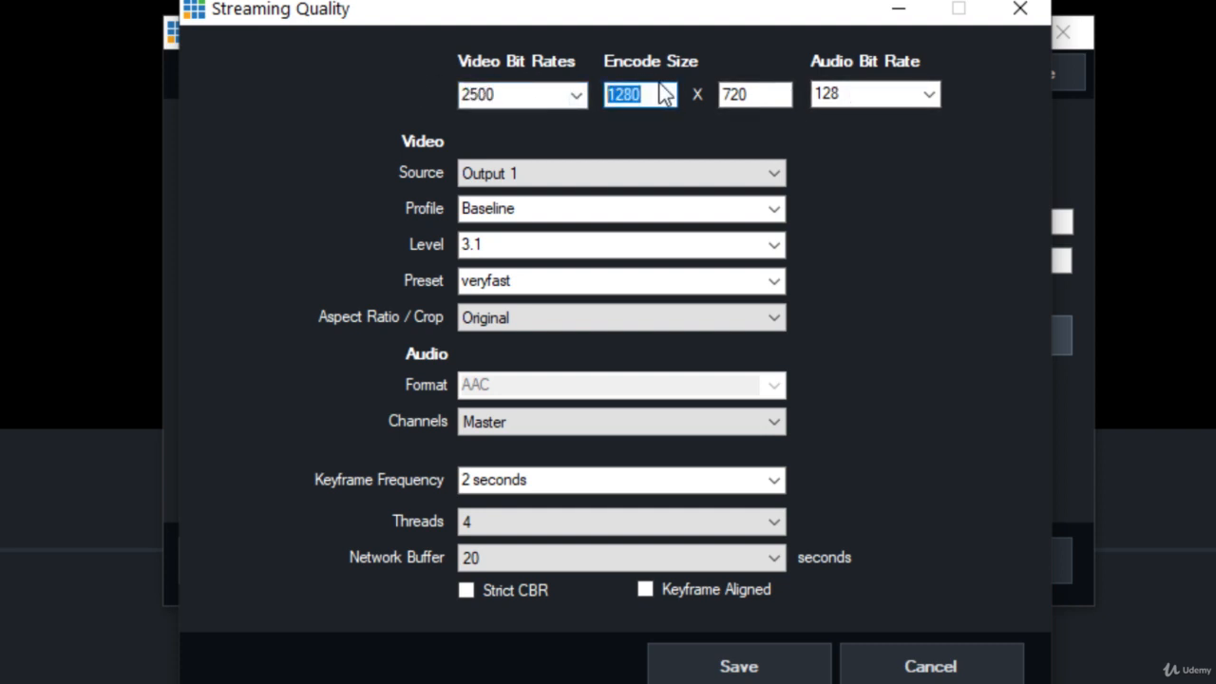
mouse_move(1020, 9)
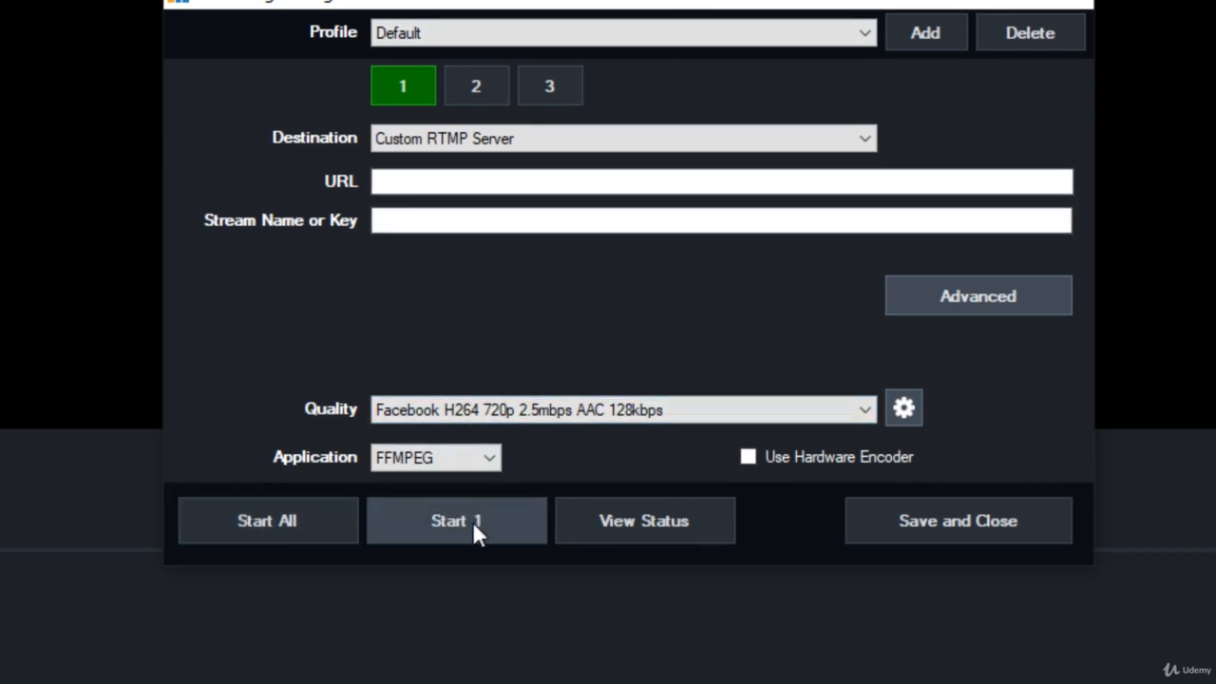
Set stream 2's destination to Custom RTMP Server.
left_click(476, 85)
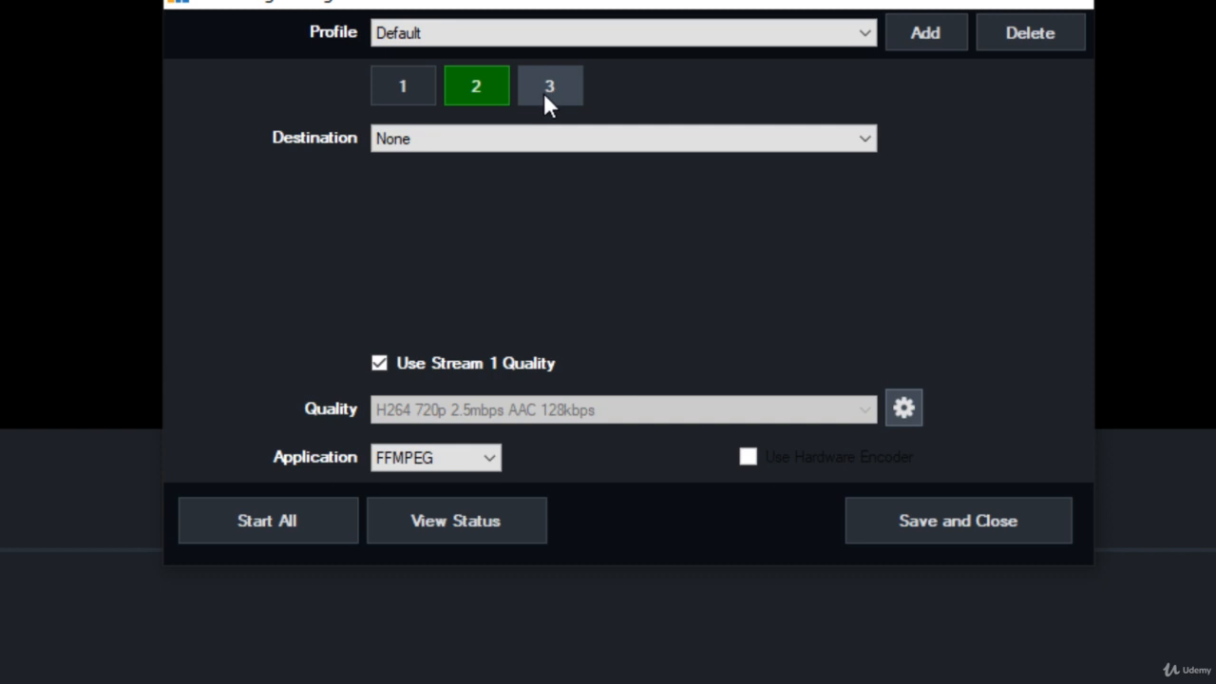
left_click(402, 85)
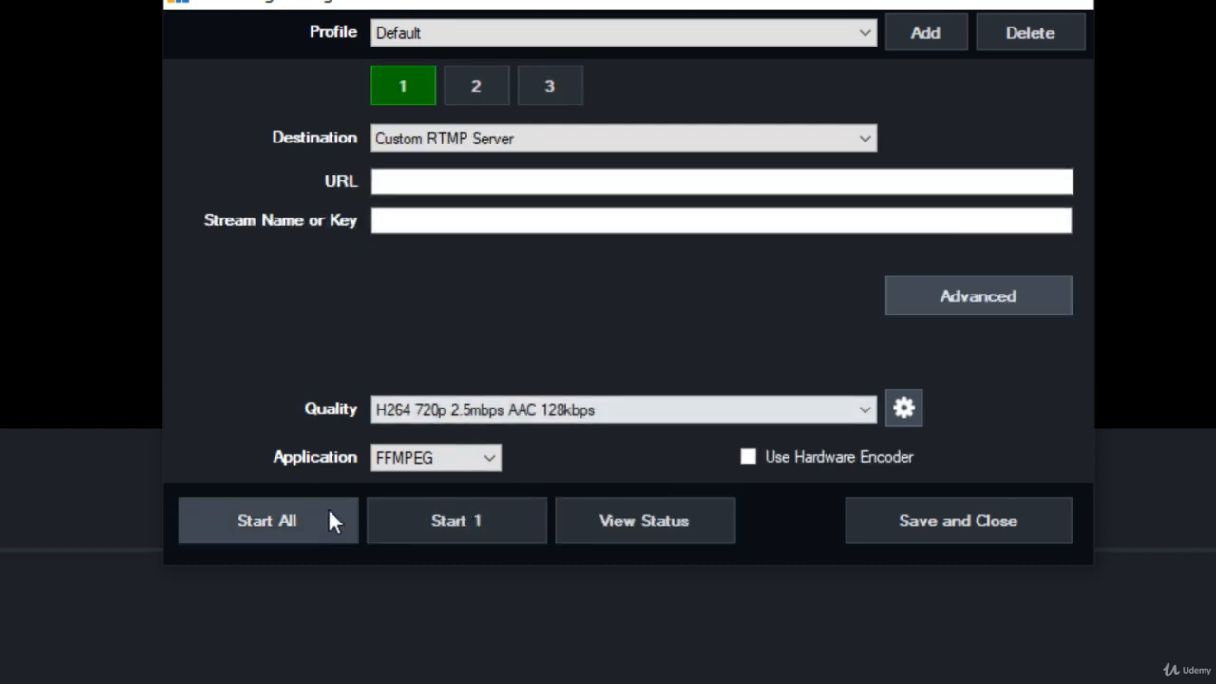
left_click(475, 85)
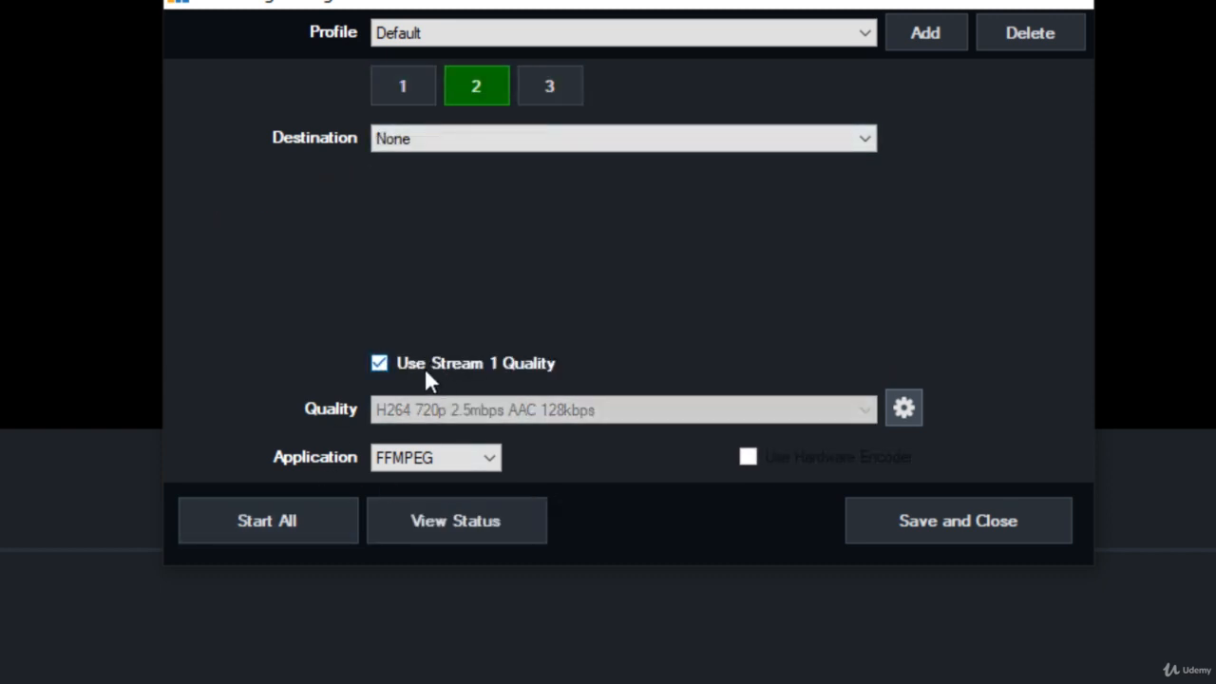
left_click(379, 363)
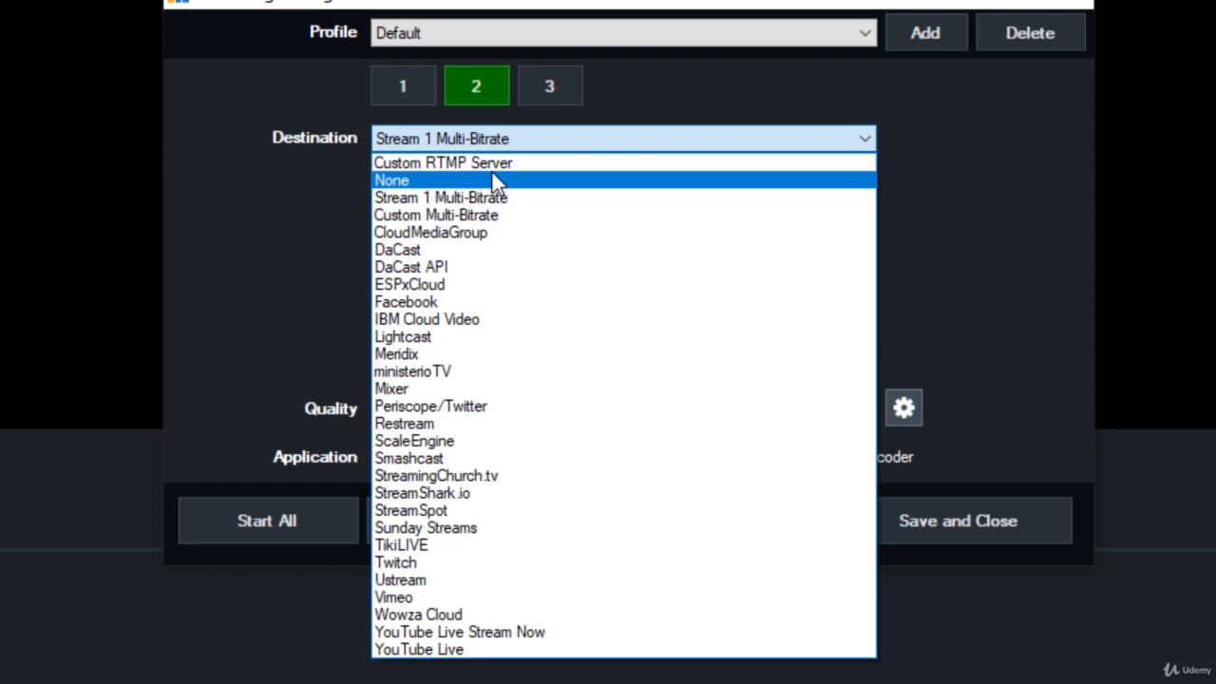
left_click(443, 163)
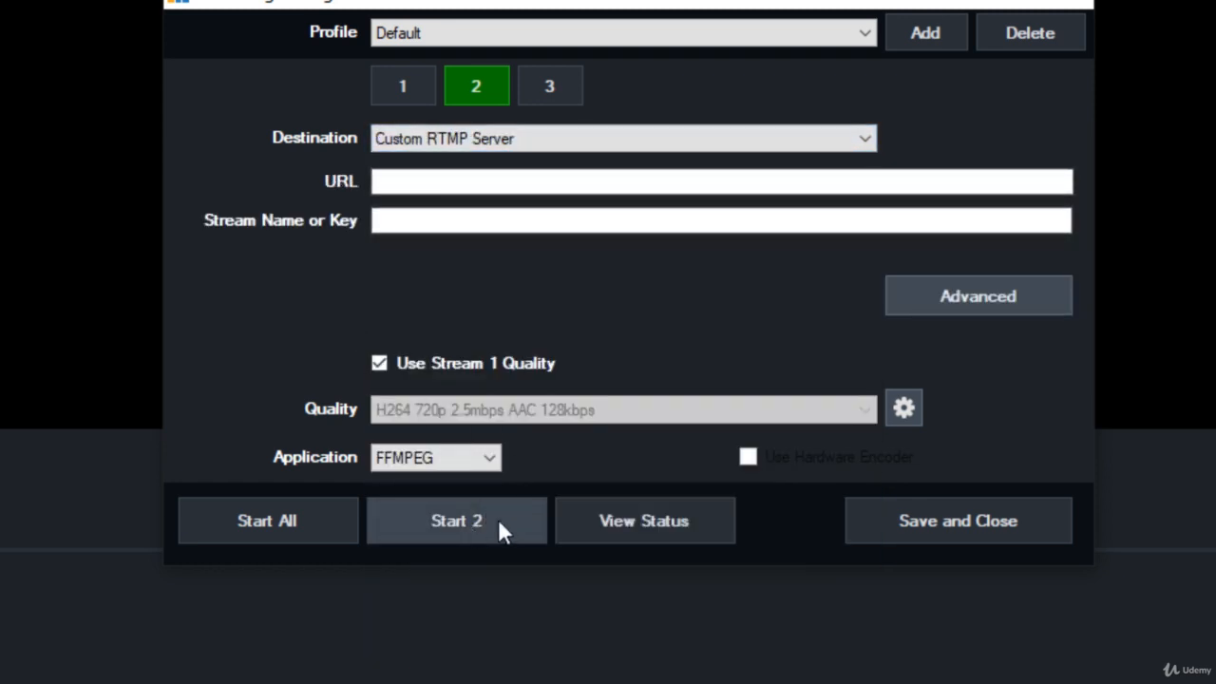
mouse_move(650, 373)
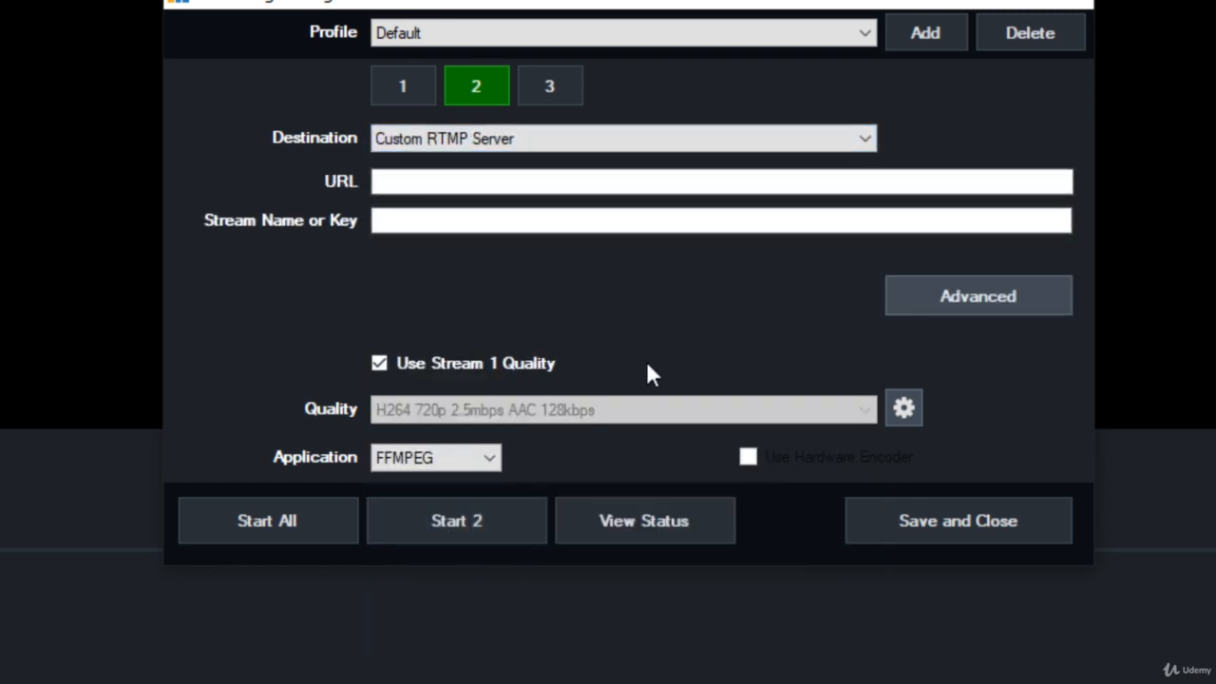
Give stream 2 the H264 720p 2.5mbps AAC 128kbps preset, then view stream 1.
left_click(379, 363)
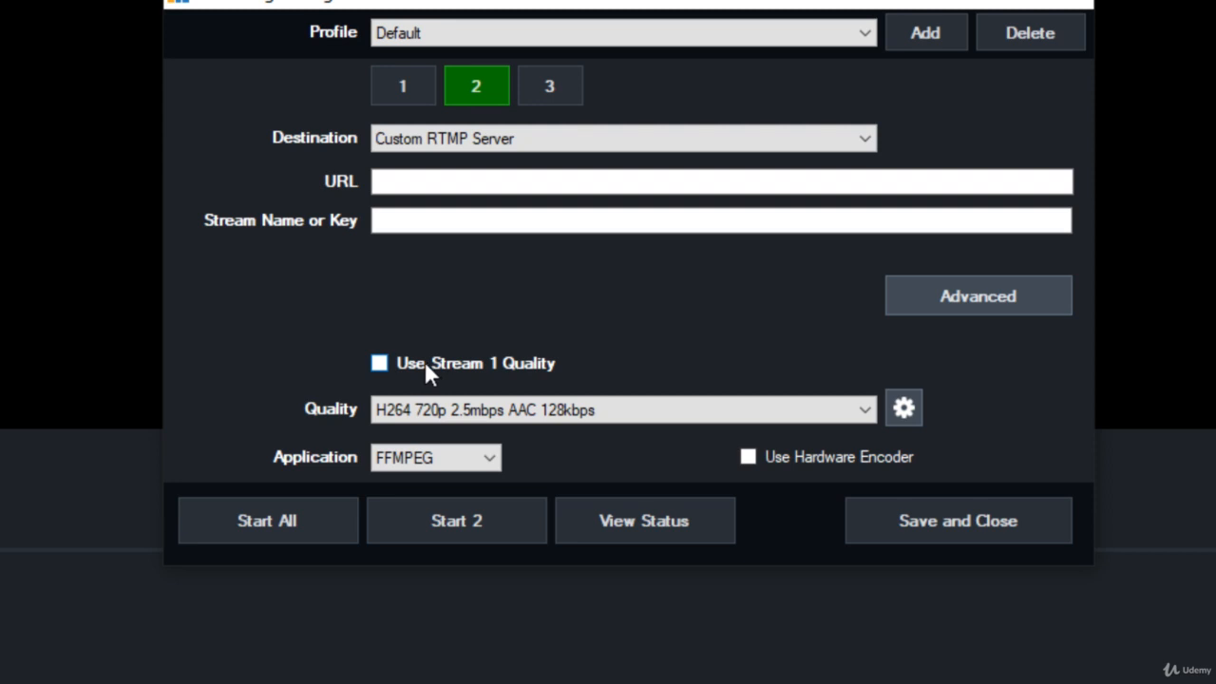
left_click(379, 362)
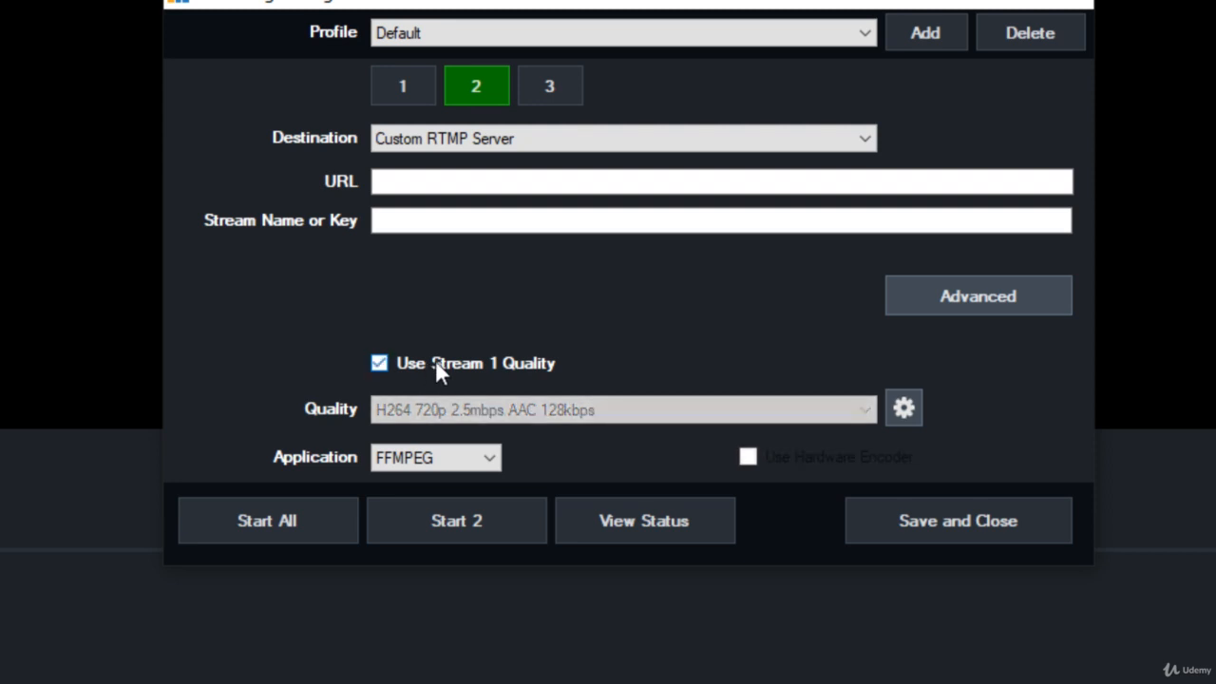
left_click(621, 409)
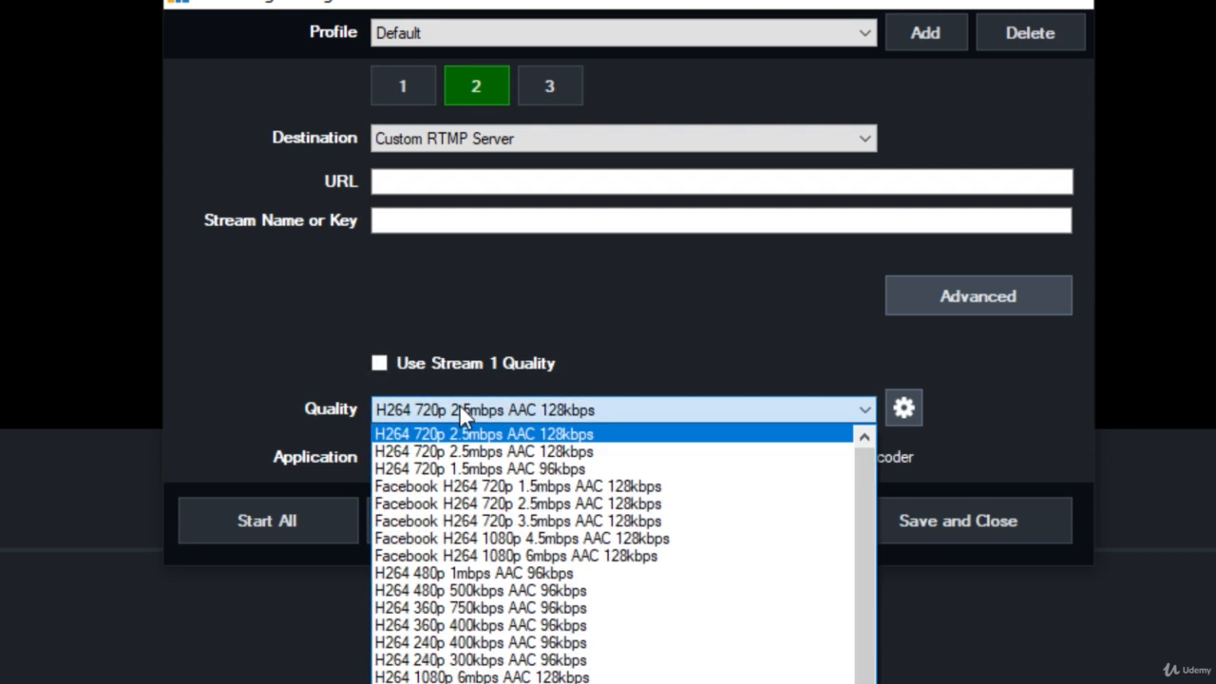
left_click(482, 433)
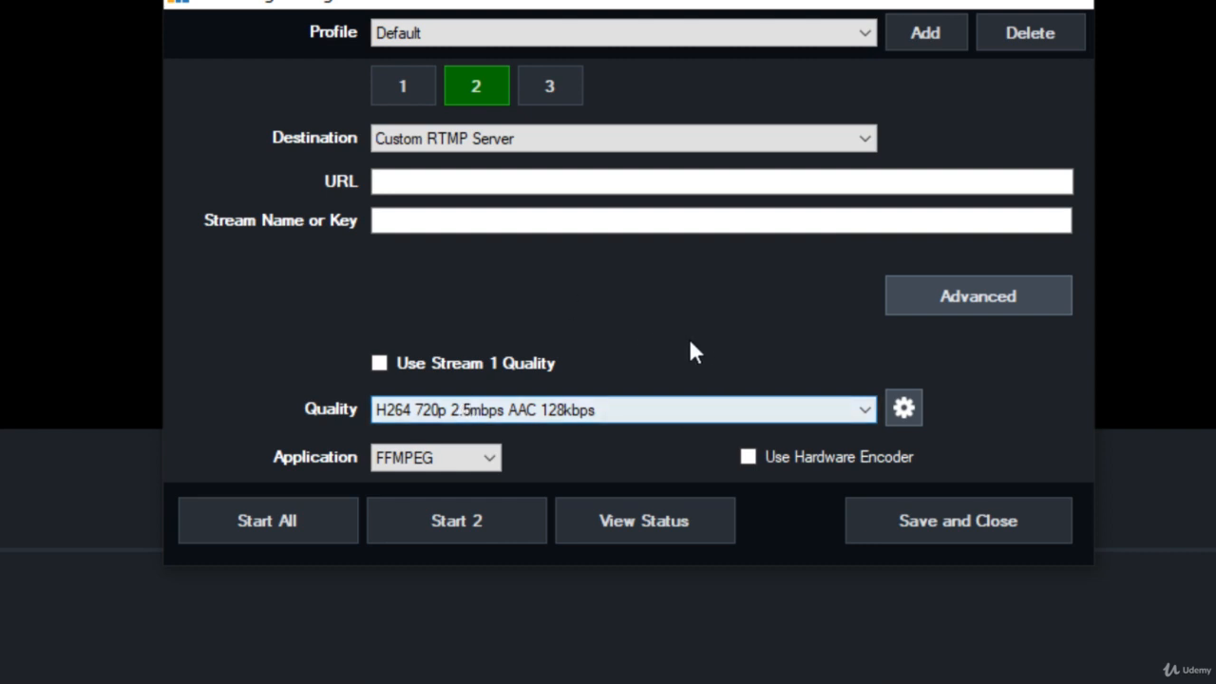
mouse_move(555, 394)
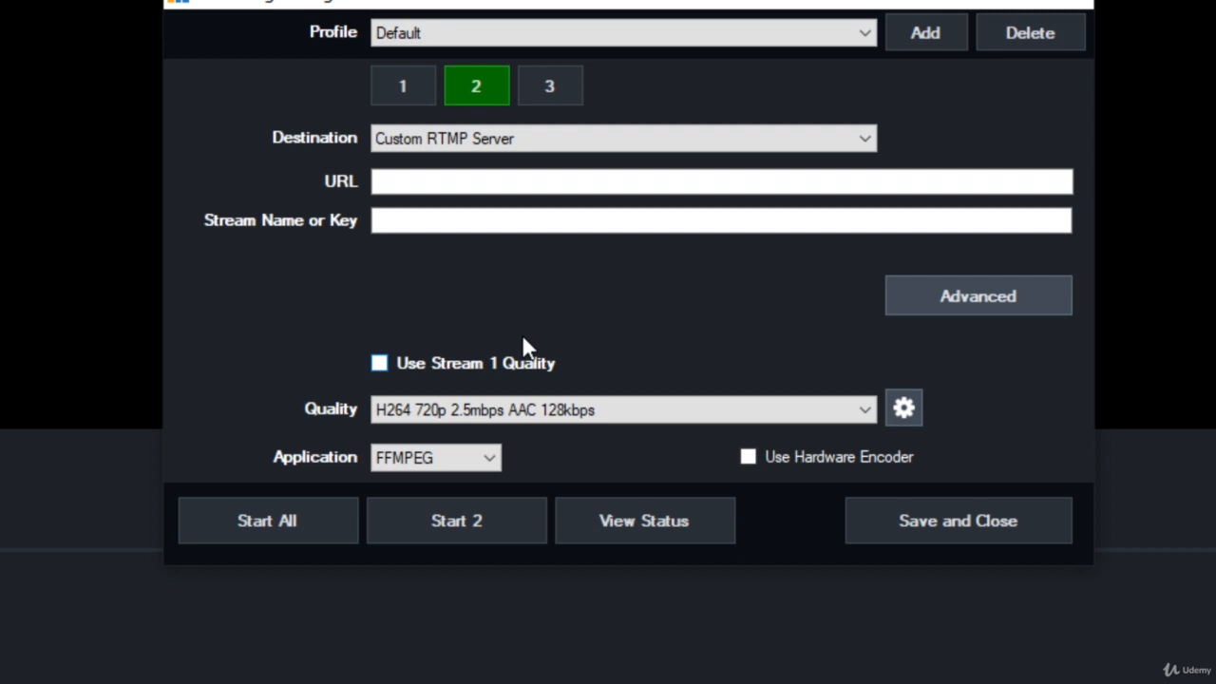
left_click(402, 85)
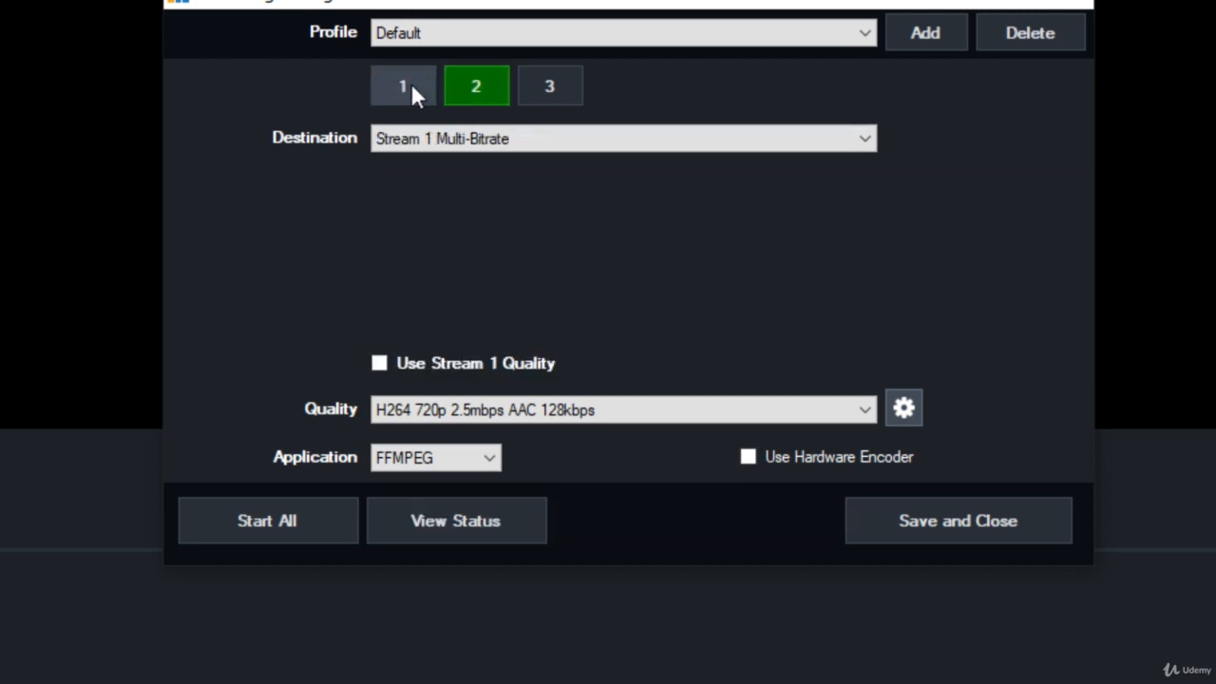
left_click(401, 85)
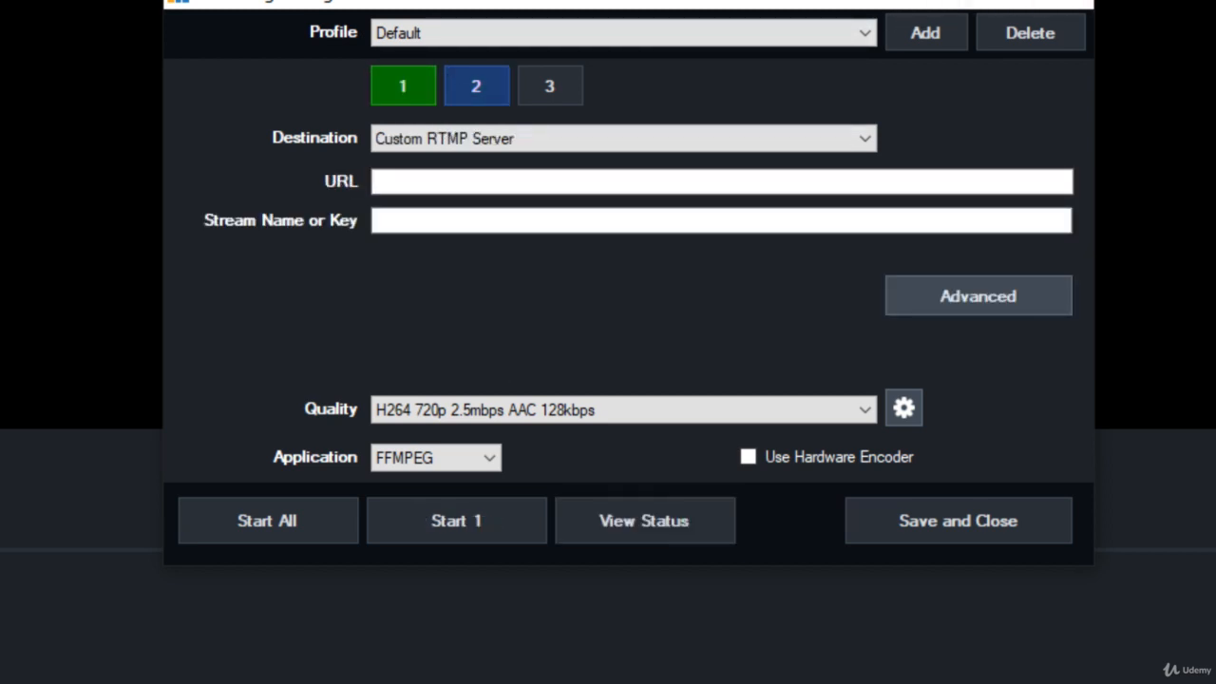